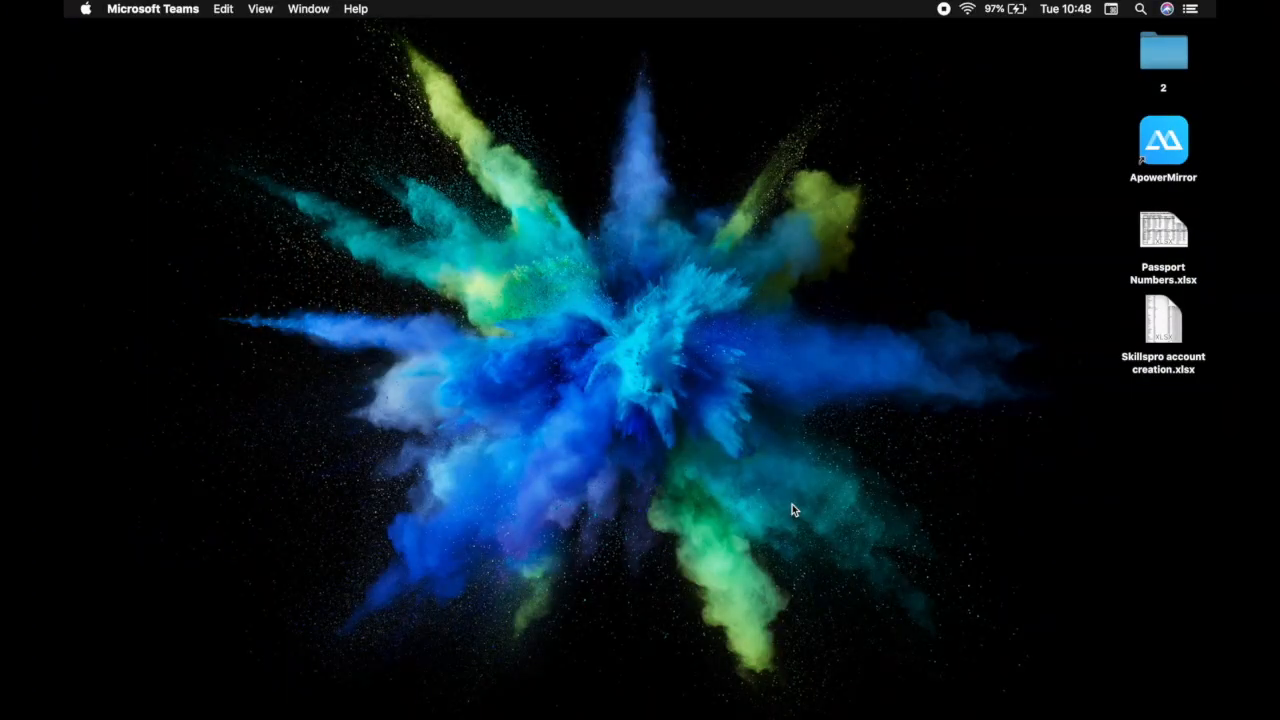
mouse_move(520, 420)
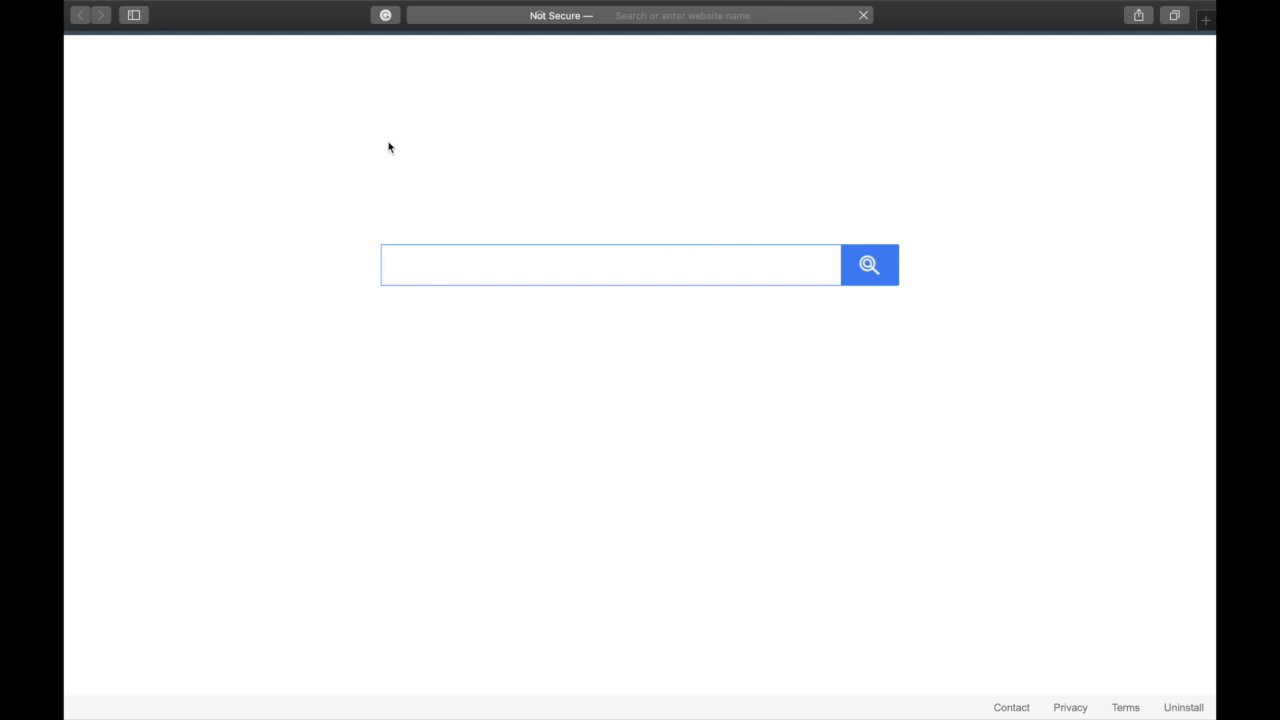
- Go to office.com in Safari
click(640, 33)
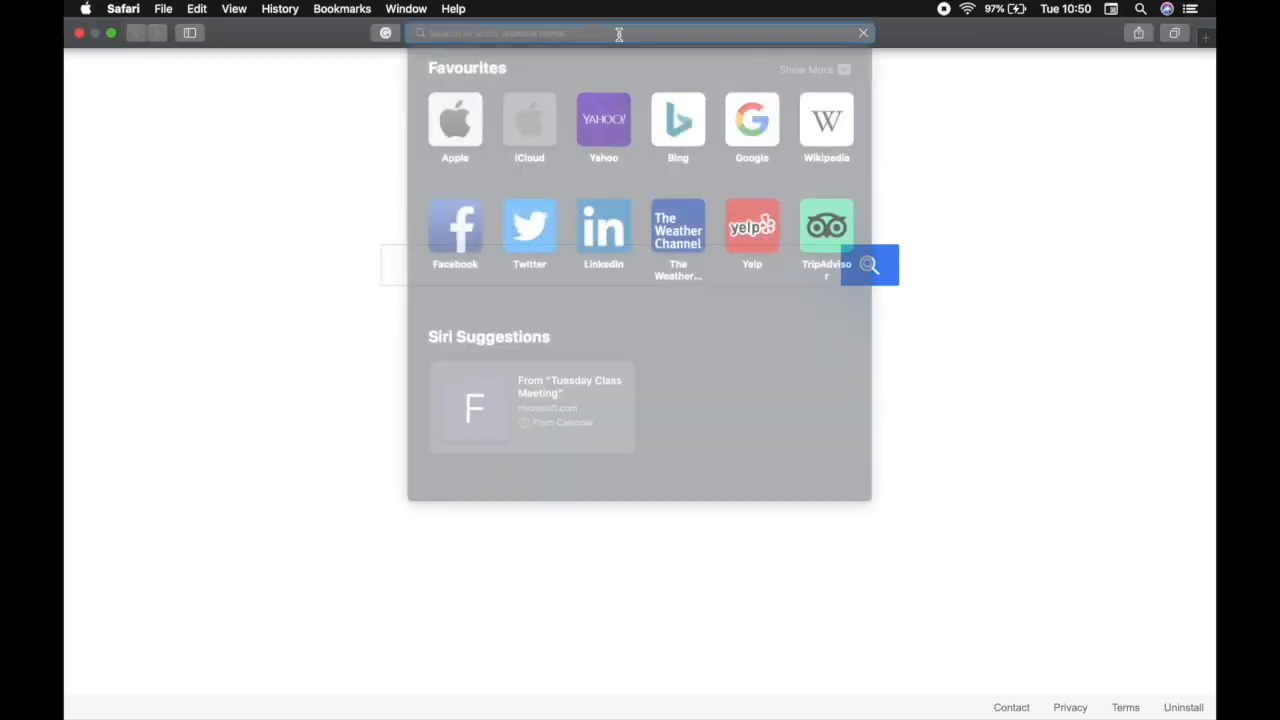
text(office.com)
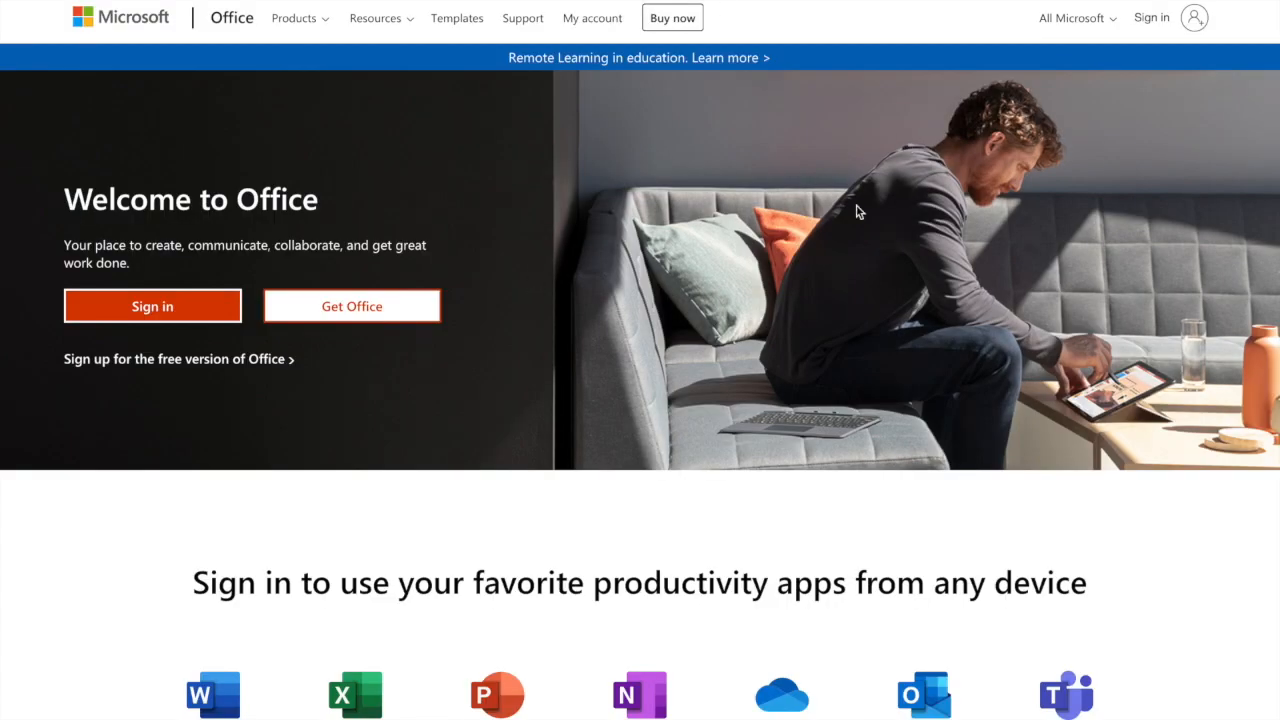
mouse_move(152, 306)
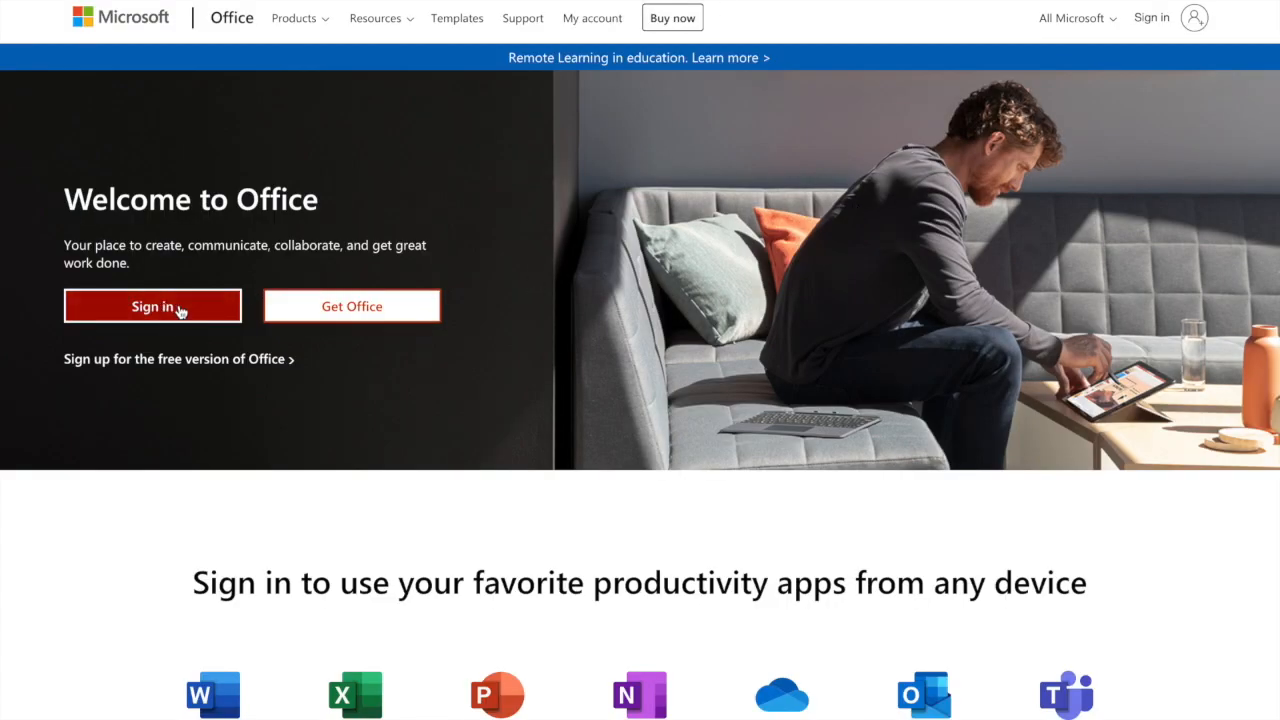
mouse_move(197, 312)
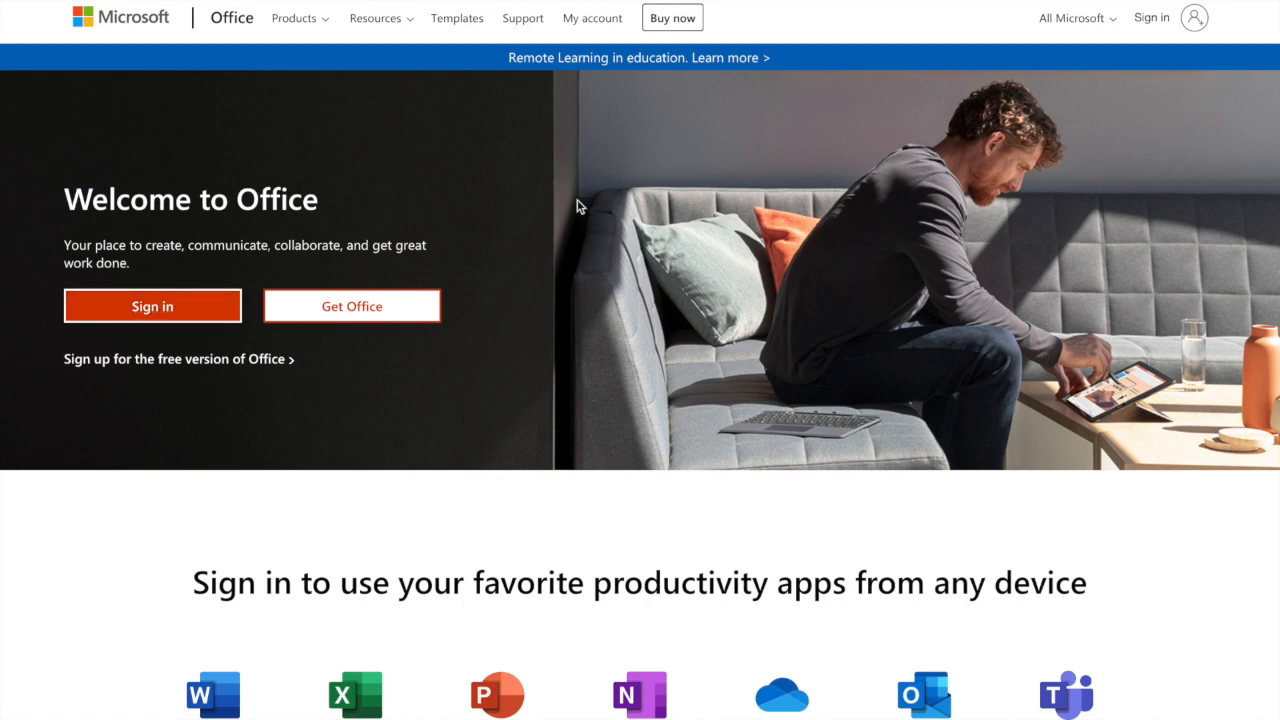
click(152, 306)
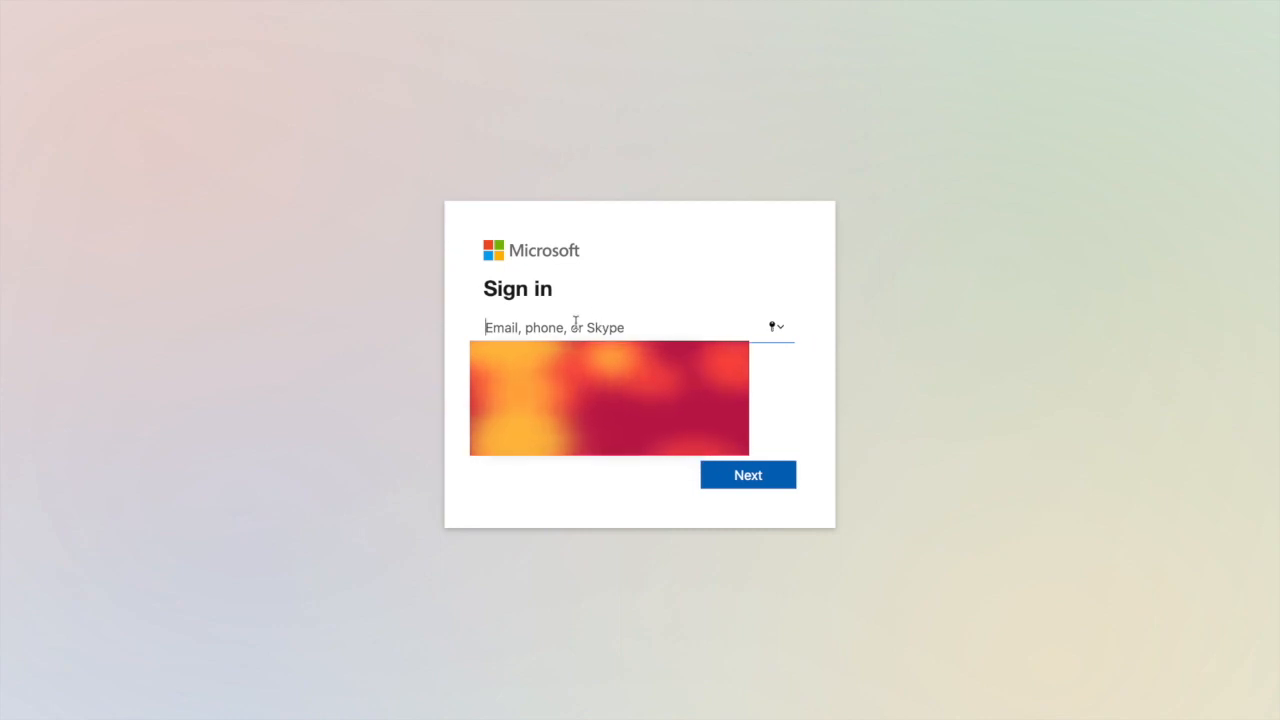
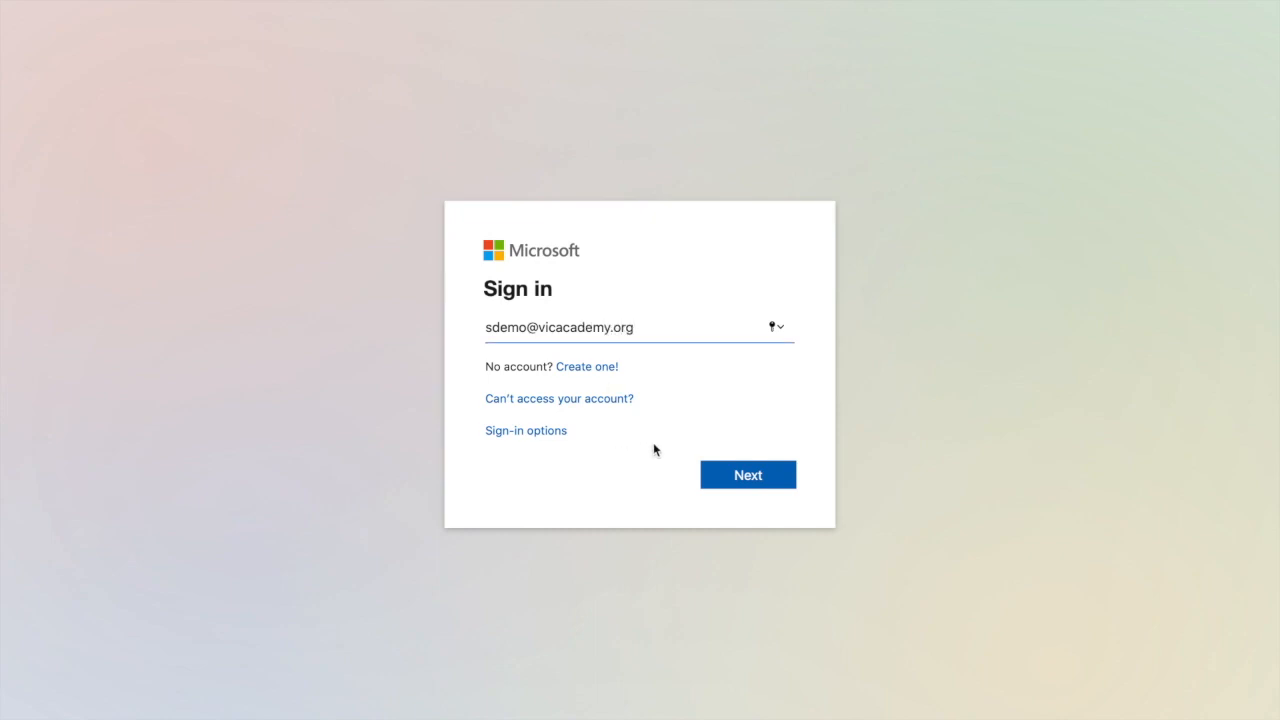
click(748, 475)
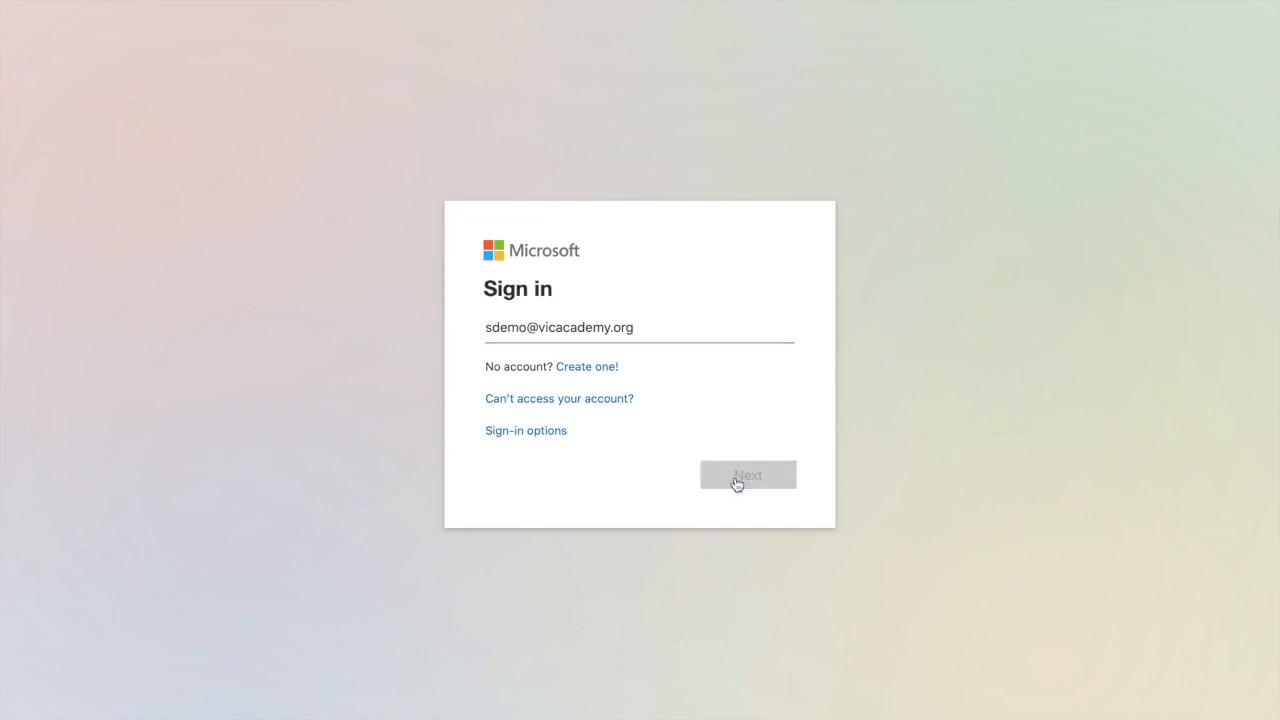
- Submit the password, decline saving it, and continue past the more-information notice
click(747, 474)
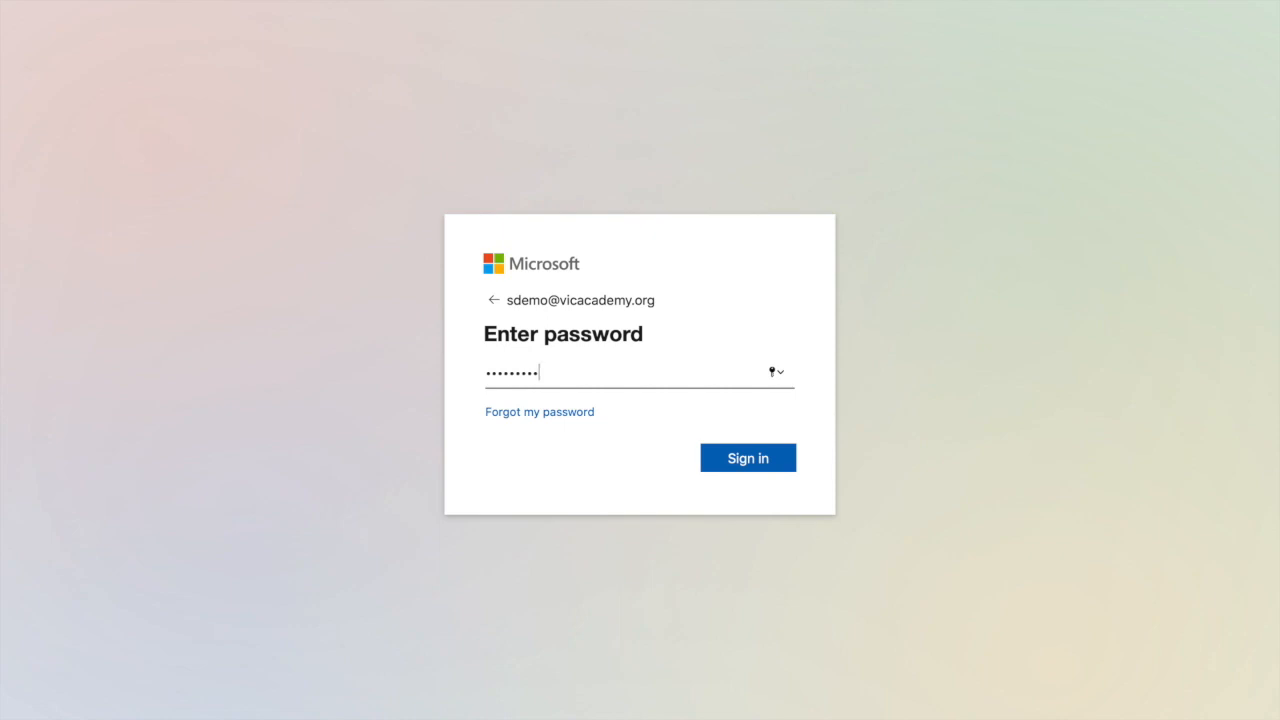
click(747, 457)
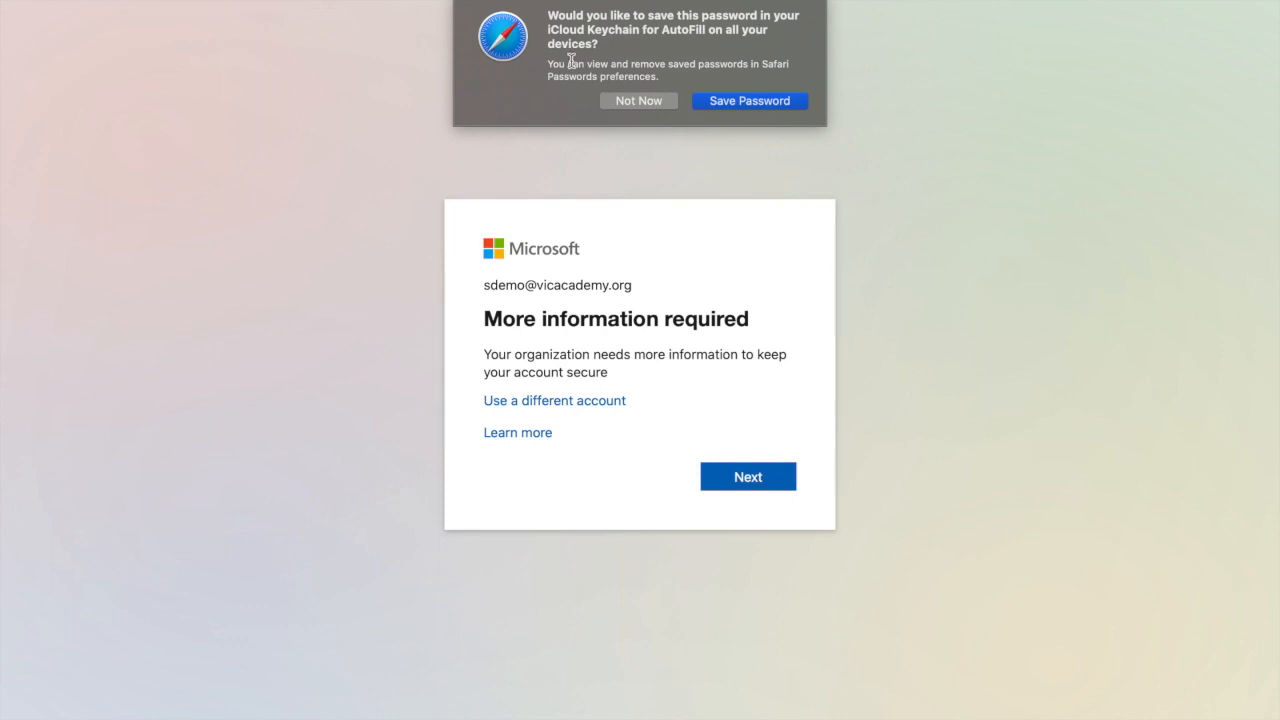
click(638, 100)
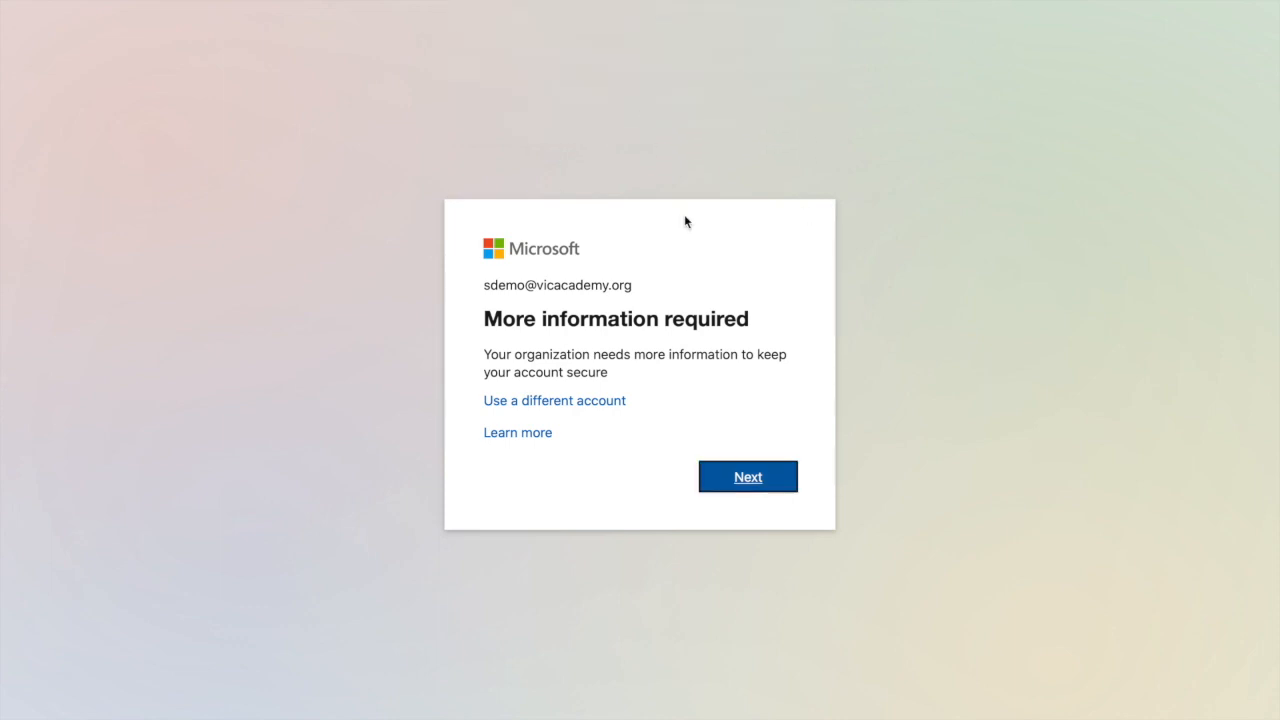
mouse_move(583, 278)
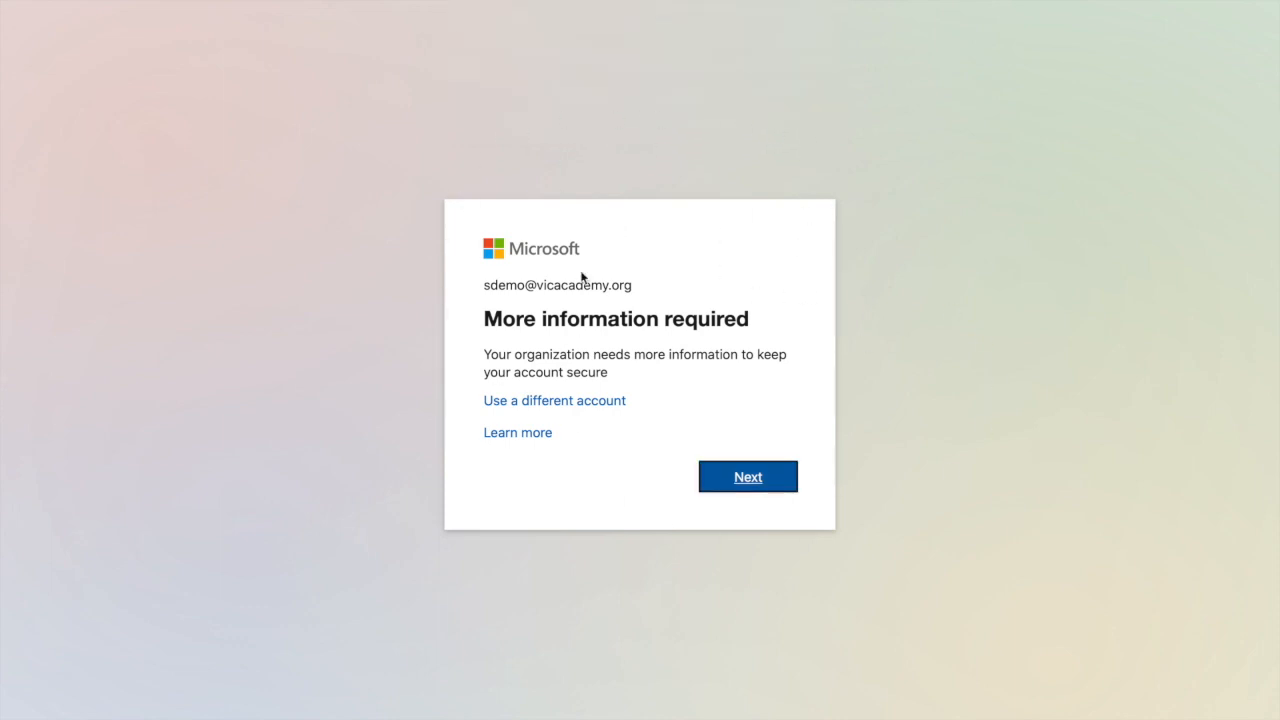
click(747, 476)
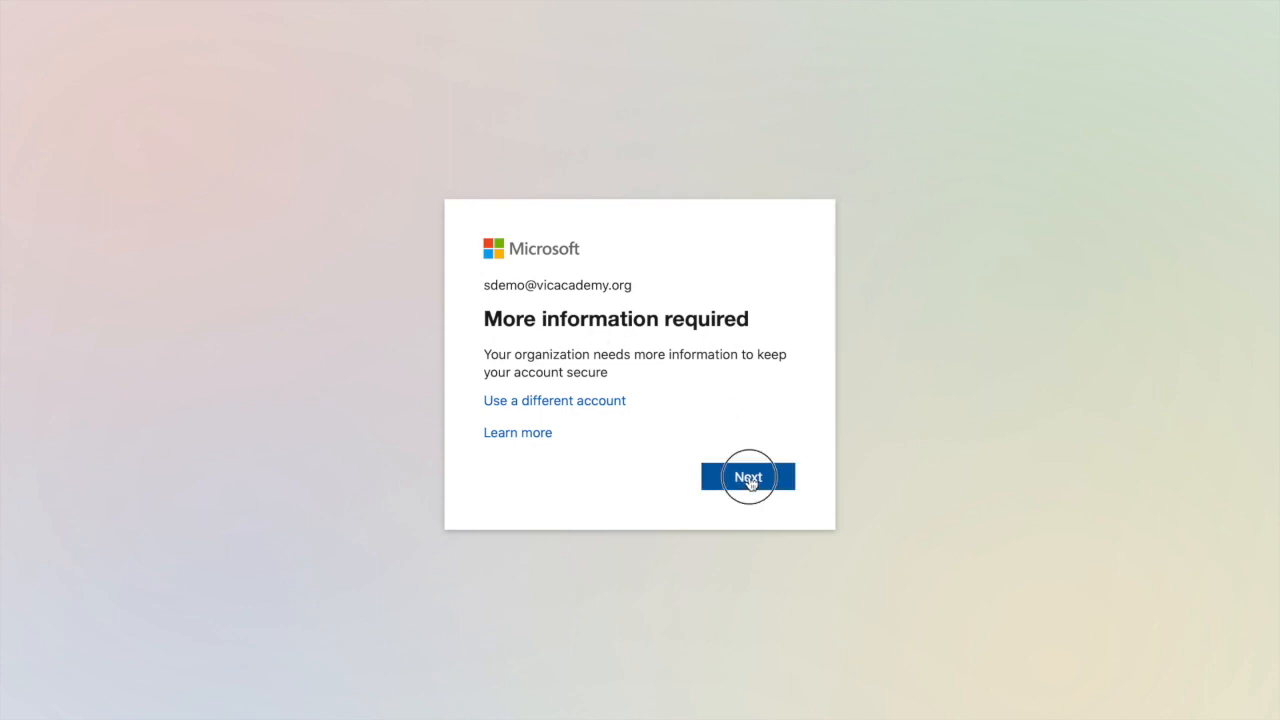
click(747, 476)
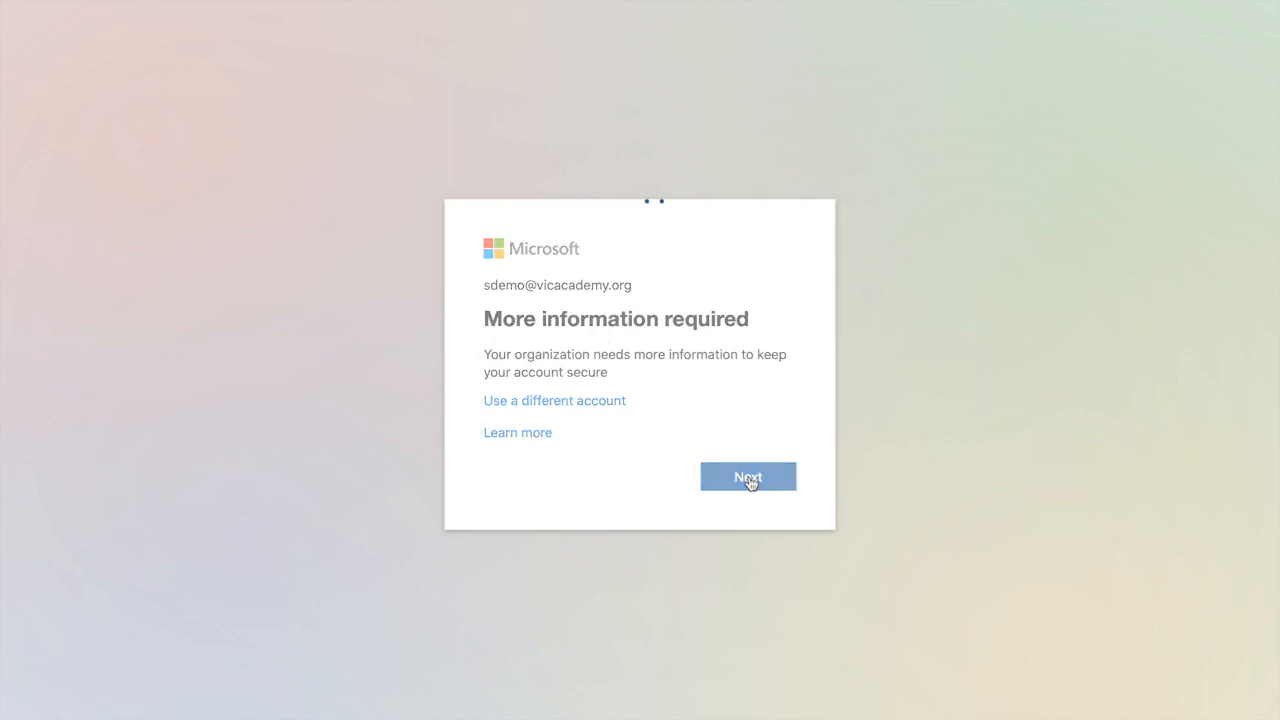
- Continue to the security info page showing phone, email and security questions unconfigured
click(748, 476)
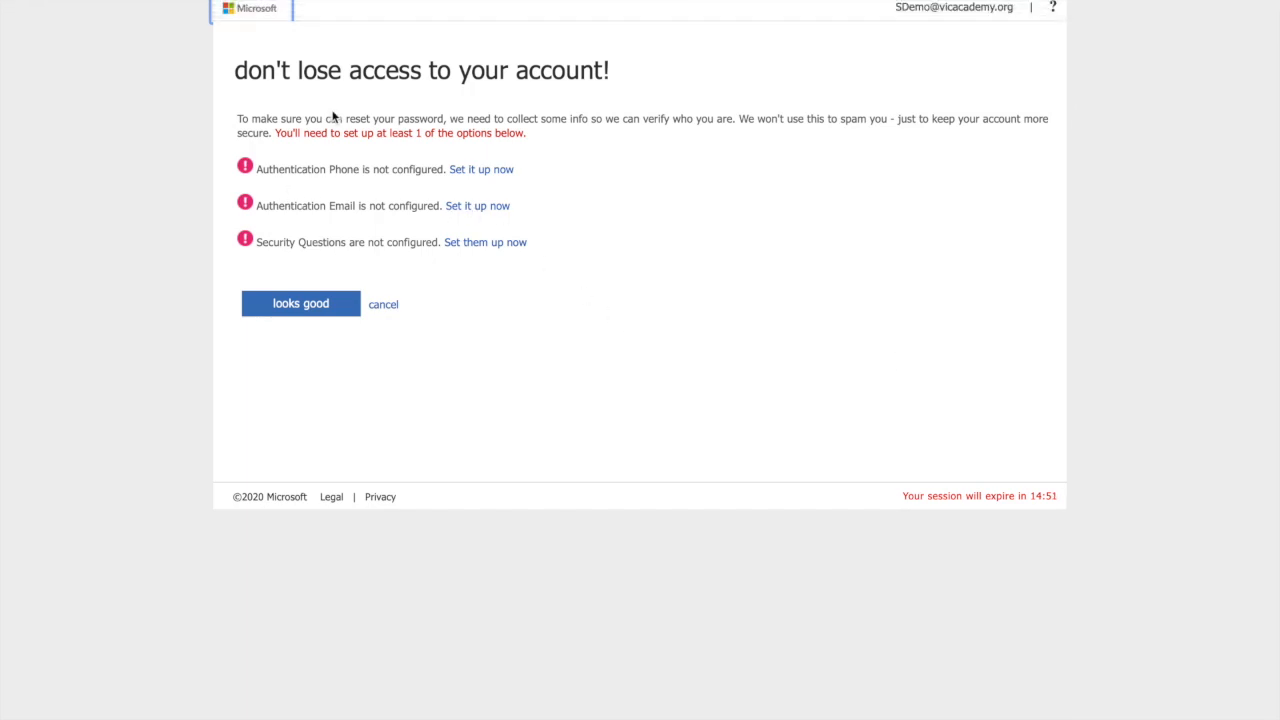
mouse_move(281, 239)
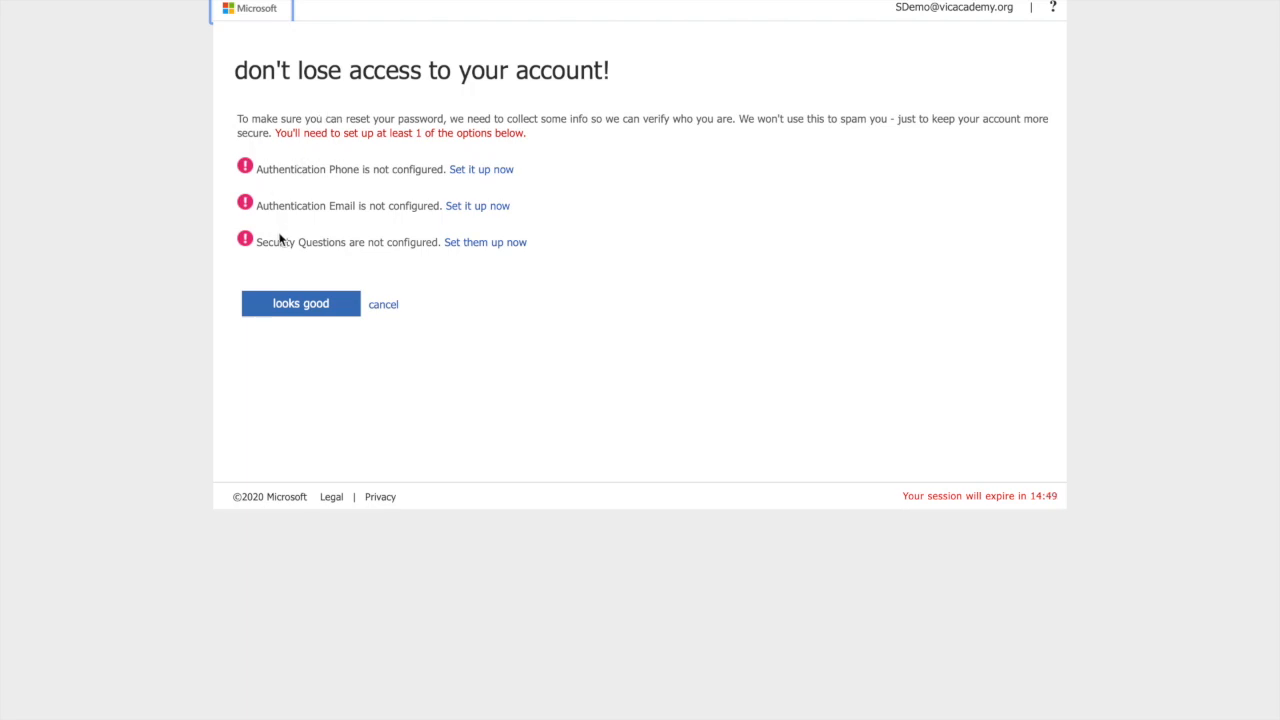
mouse_move(356, 169)
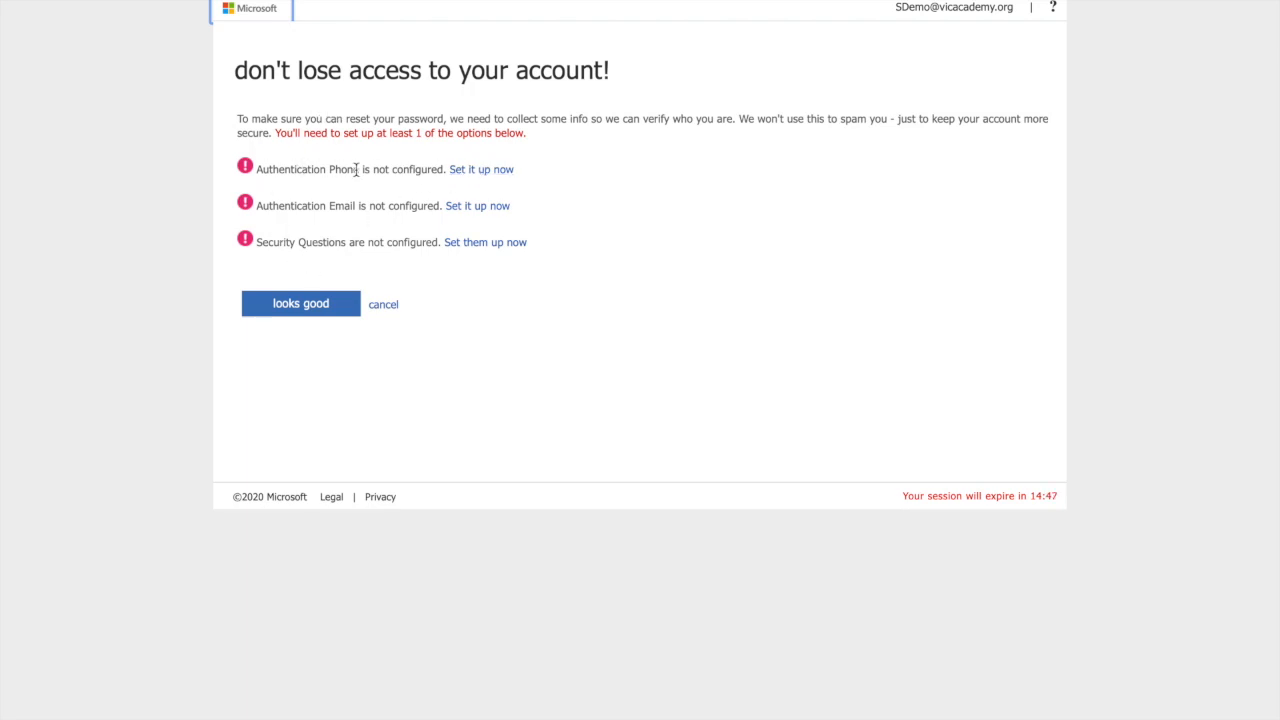
mouse_move(448, 254)
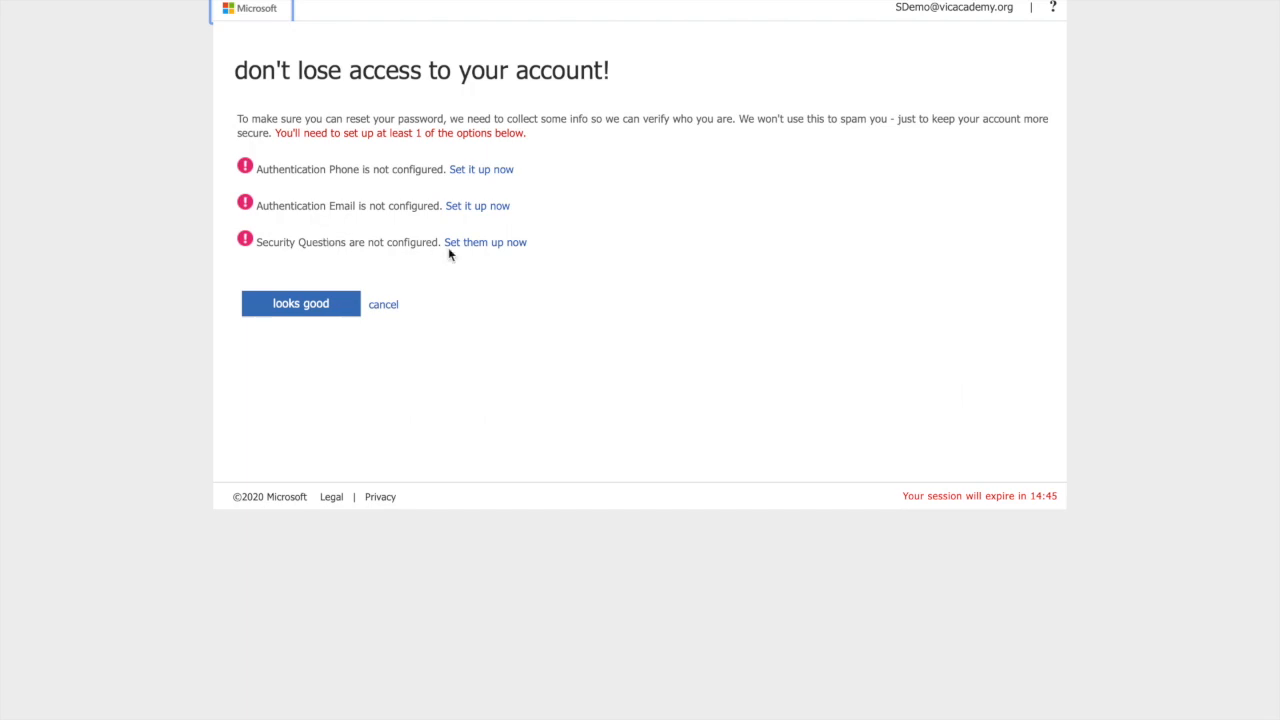
click(481, 169)
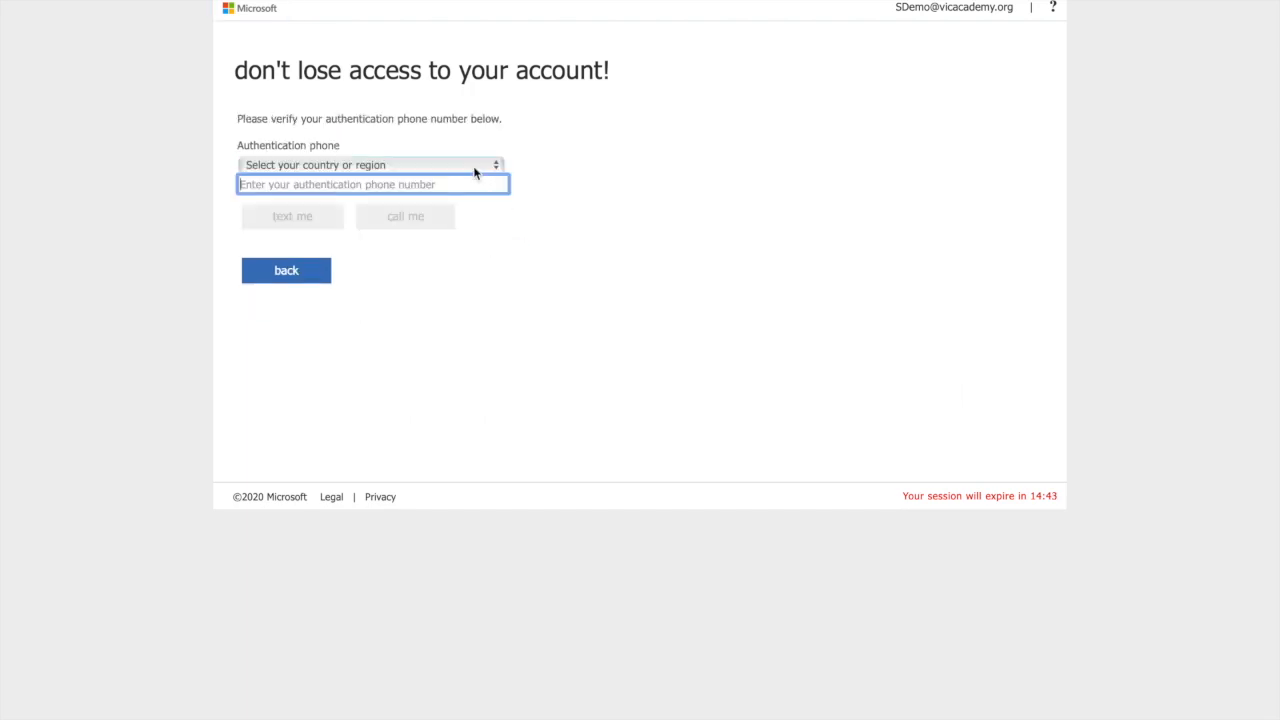
mouse_move(597, 211)
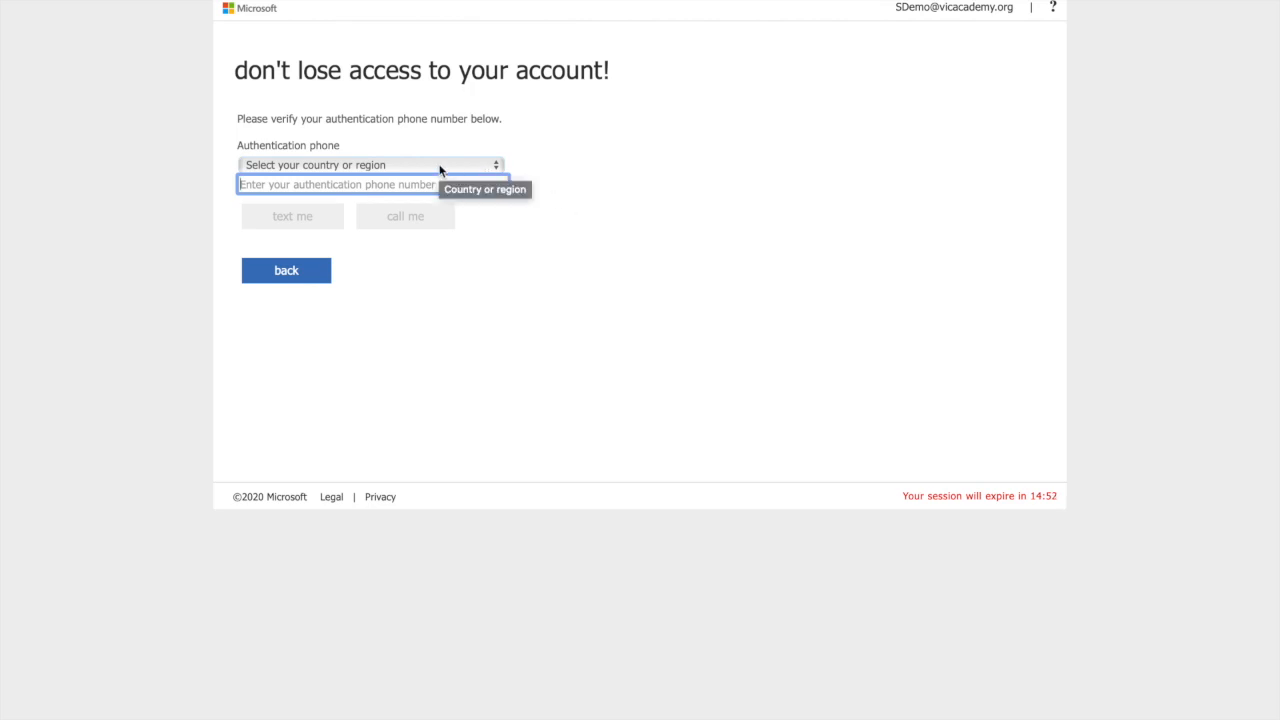
click(370, 165)
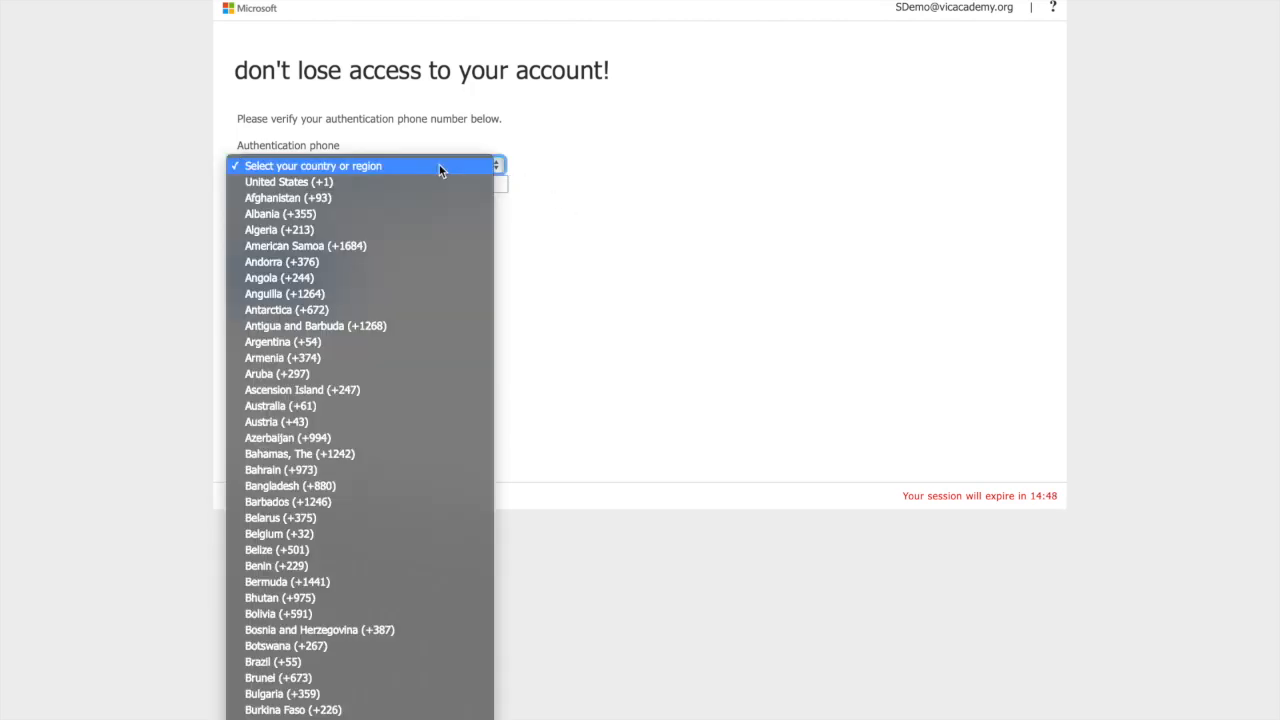
scroll(down, 3)
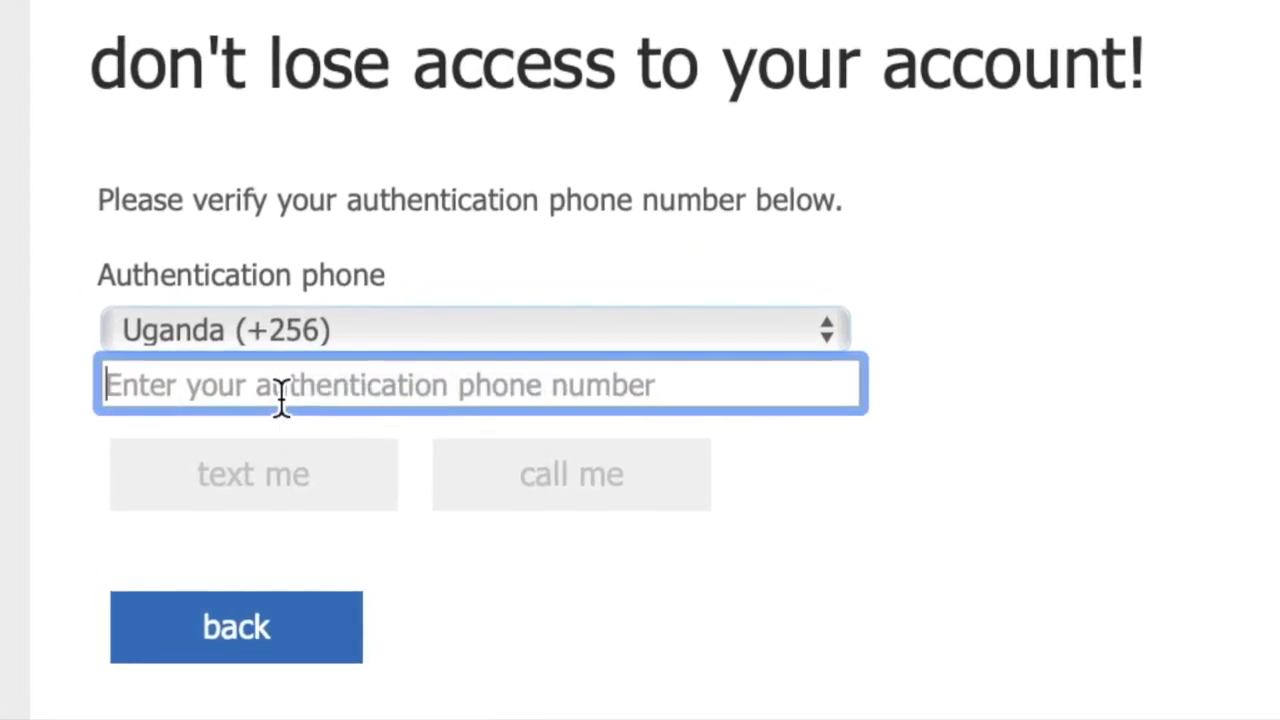
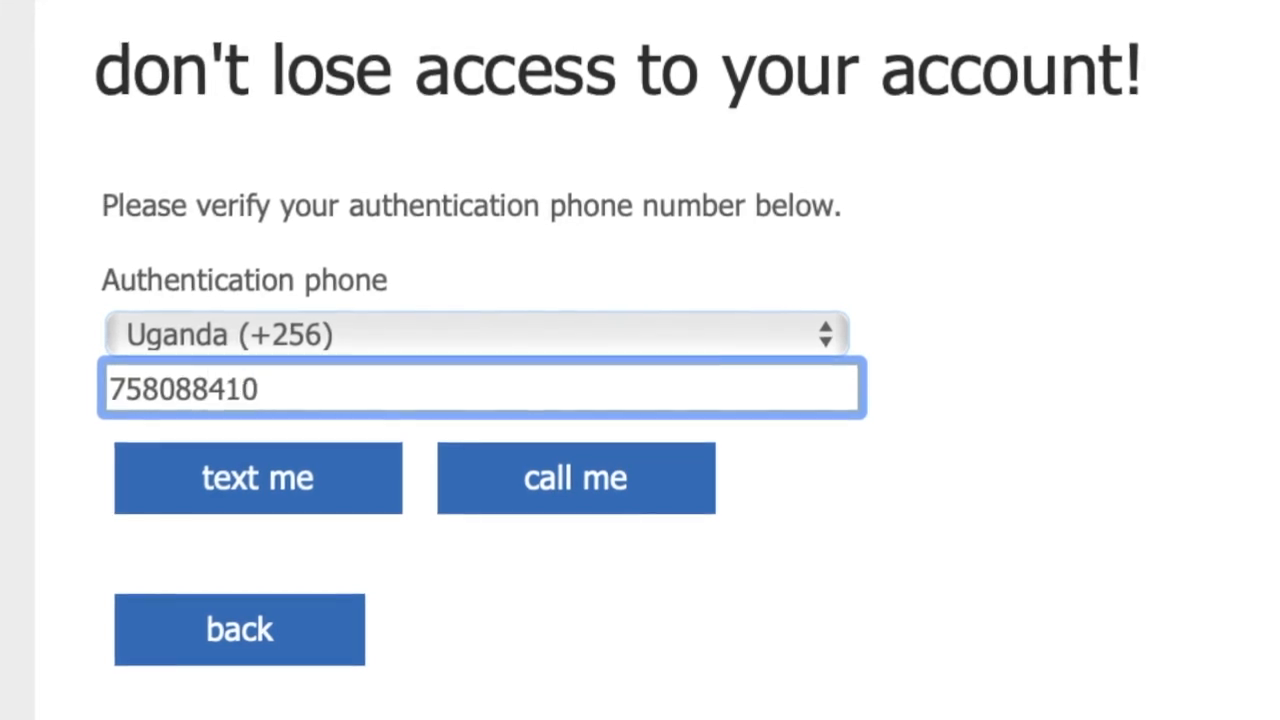
mouse_move(363, 480)
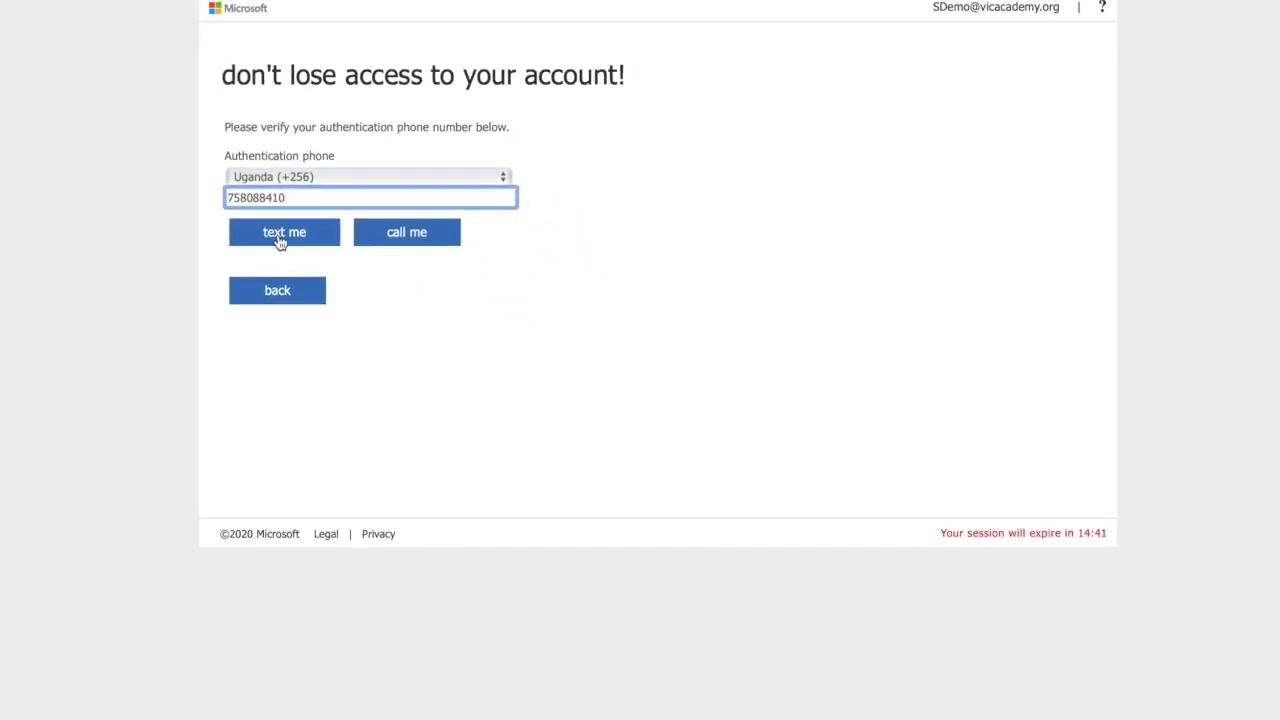
click(284, 232)
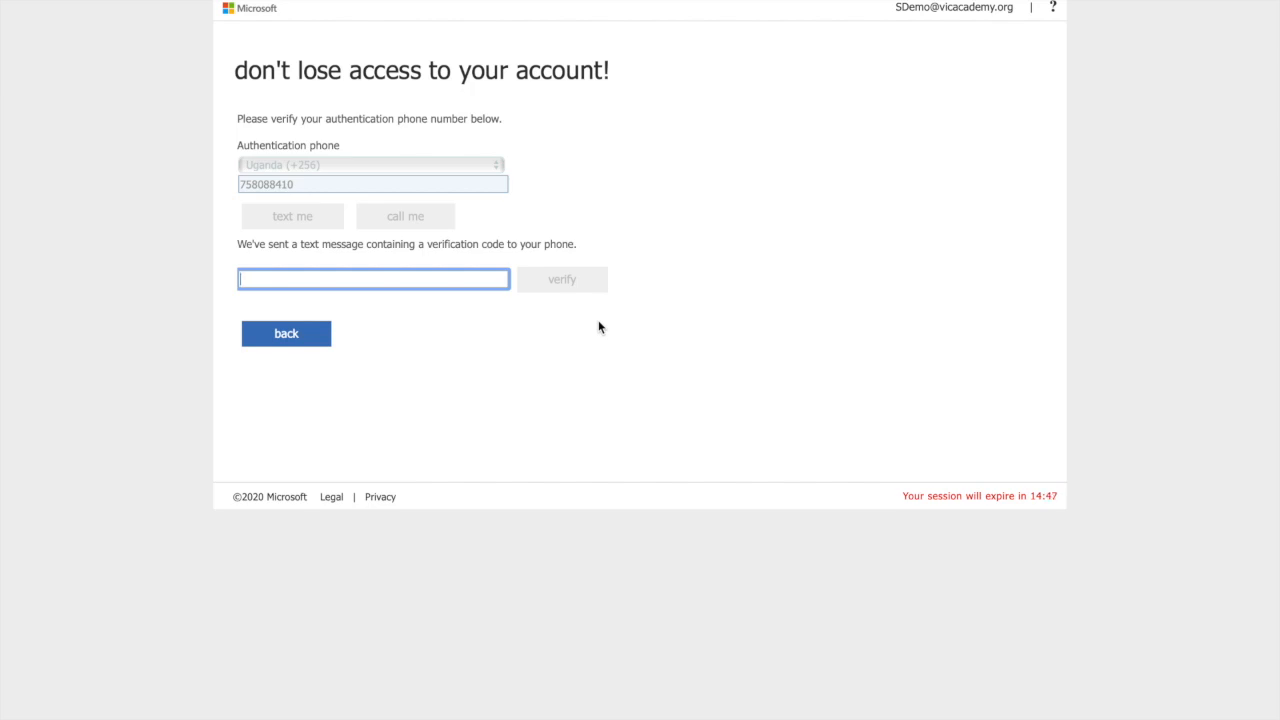
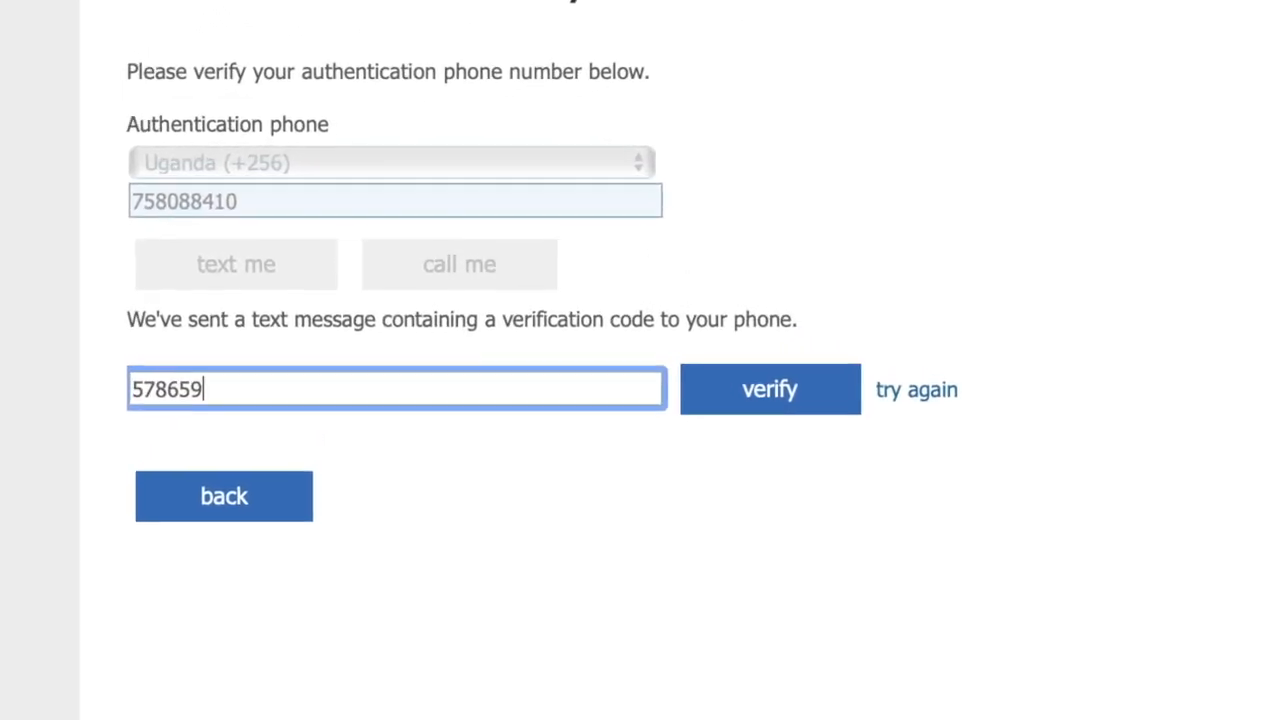
click(770, 389)
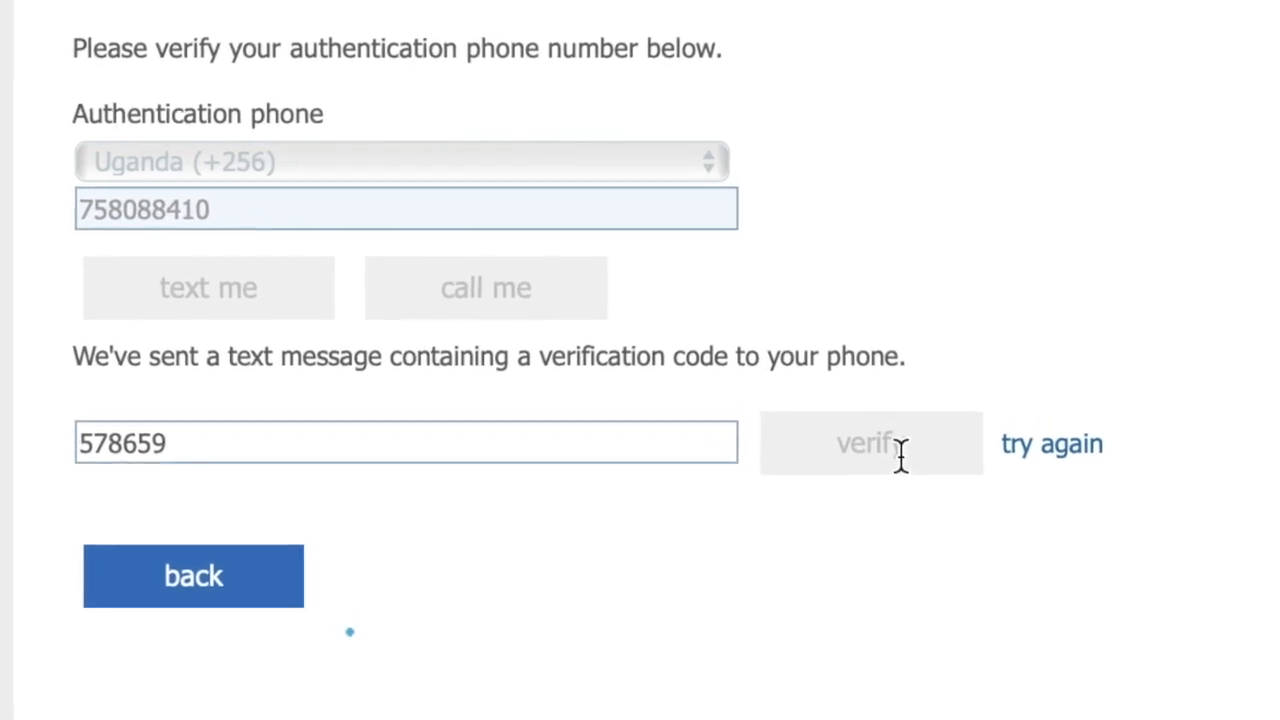
click(870, 443)
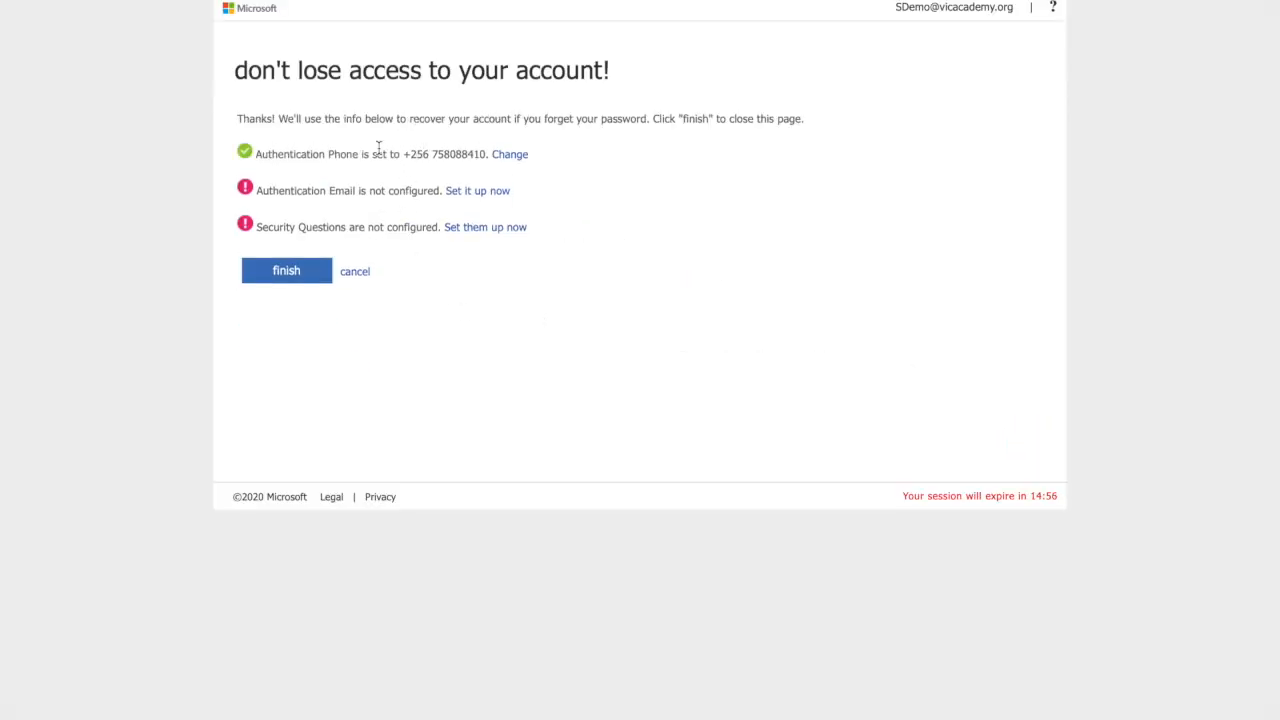
mouse_move(398, 240)
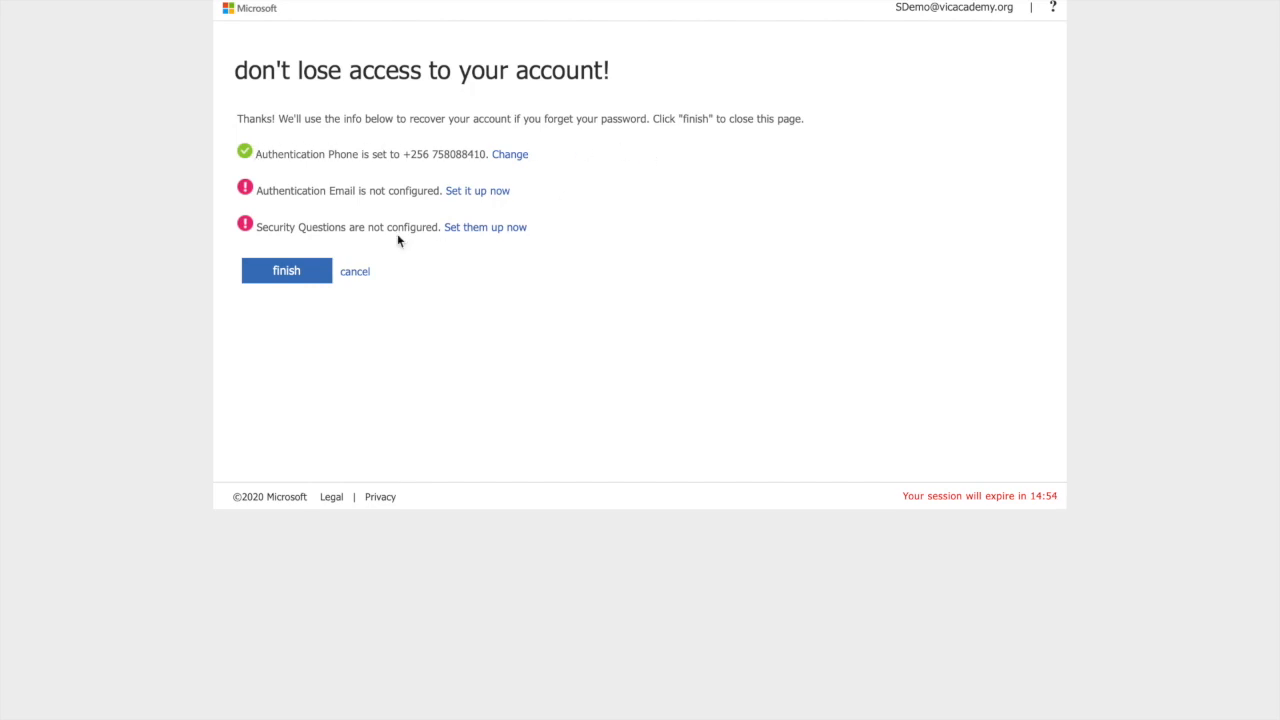
mouse_move(286, 271)
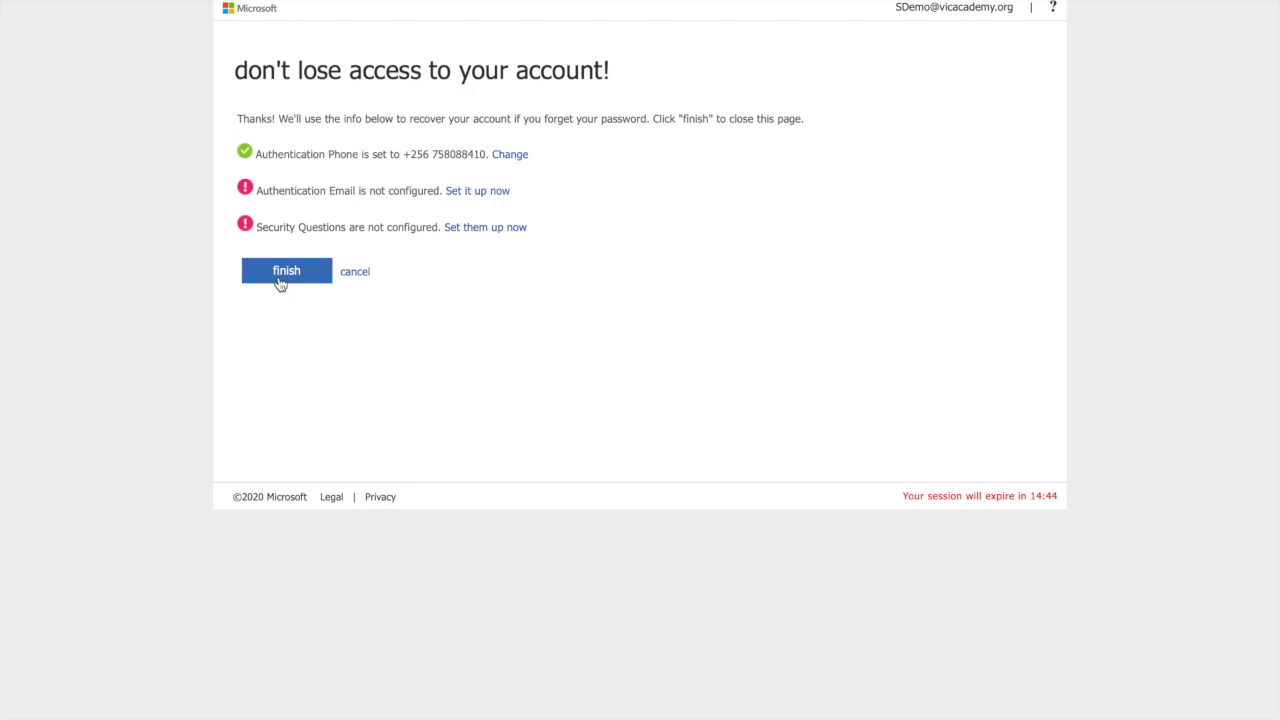
mouse_move(478, 191)
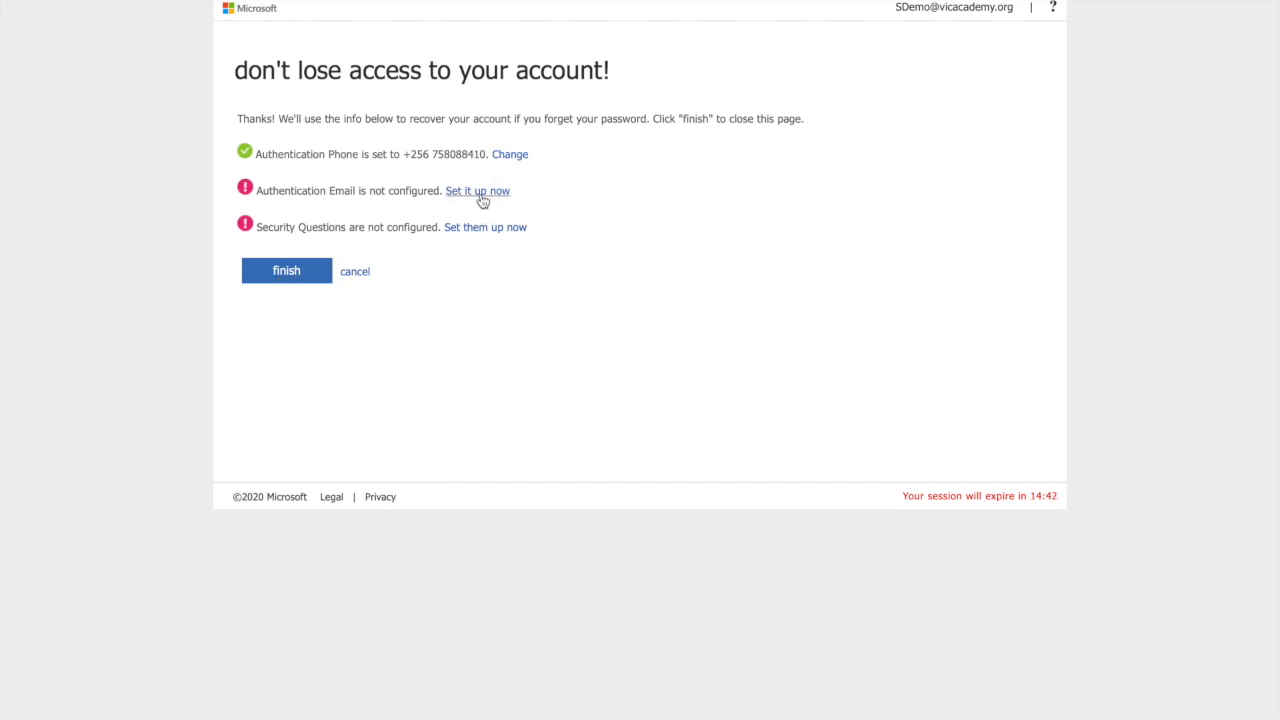
click(477, 191)
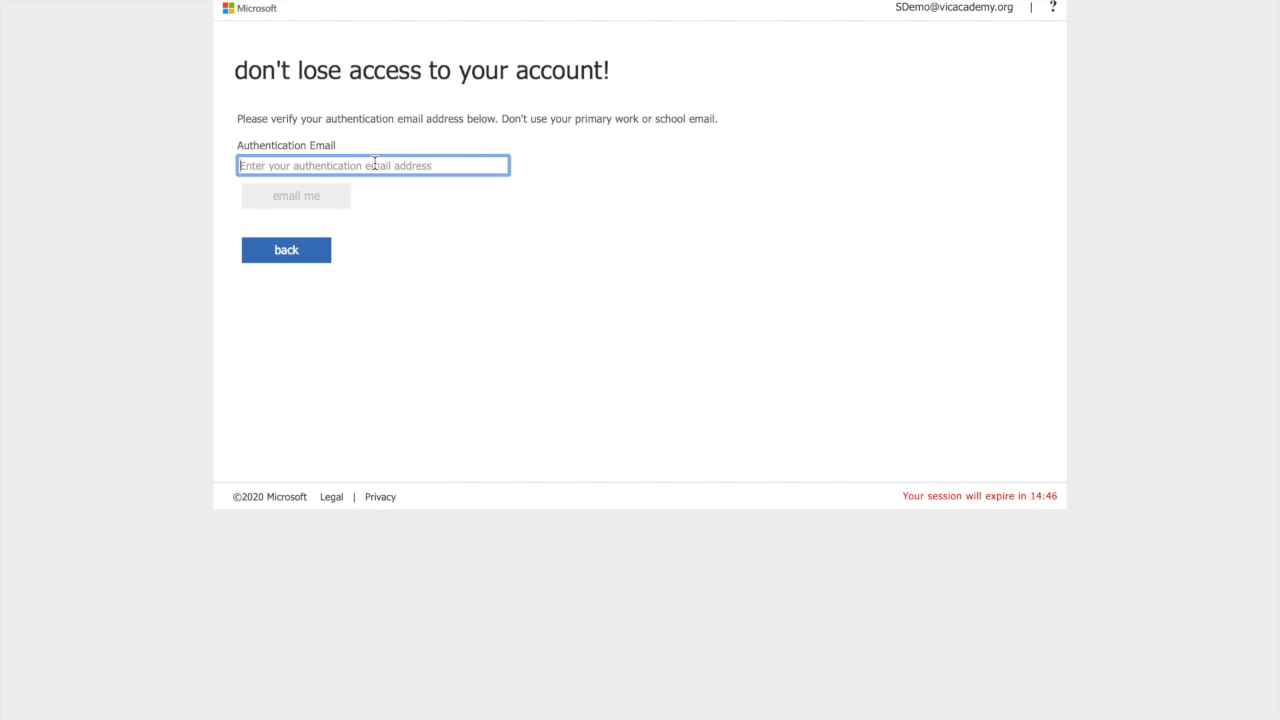
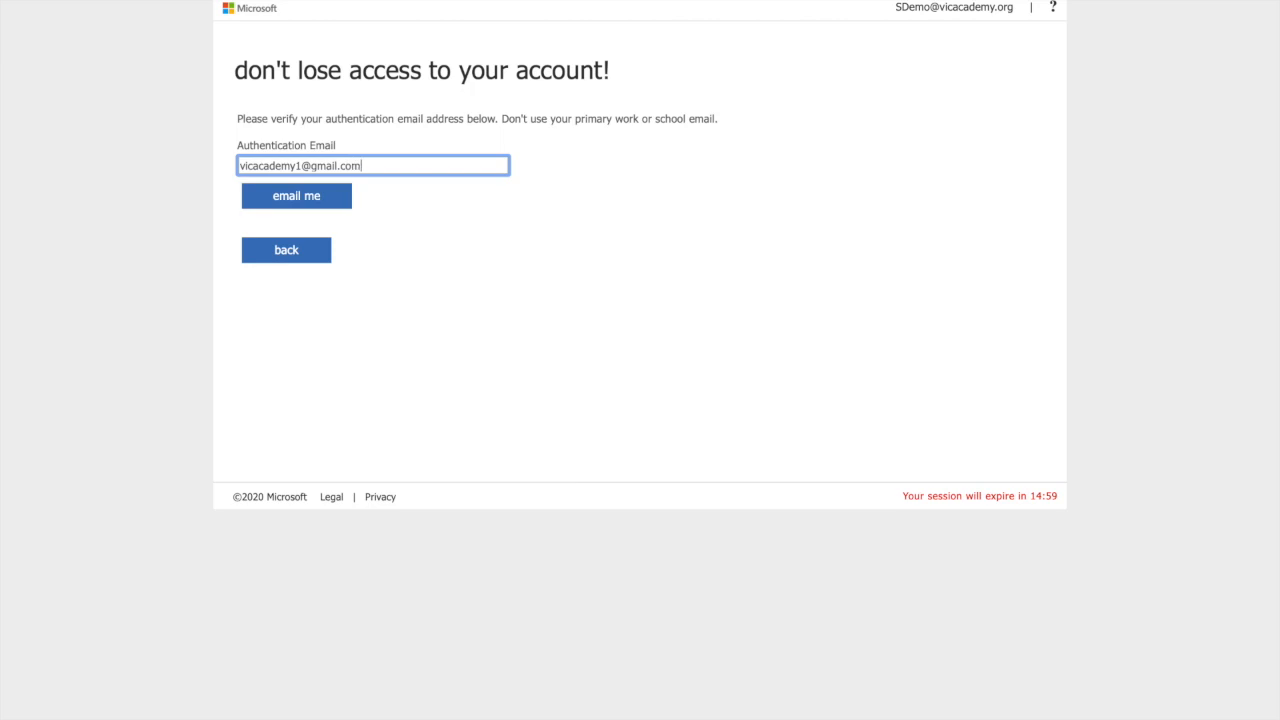
click(296, 195)
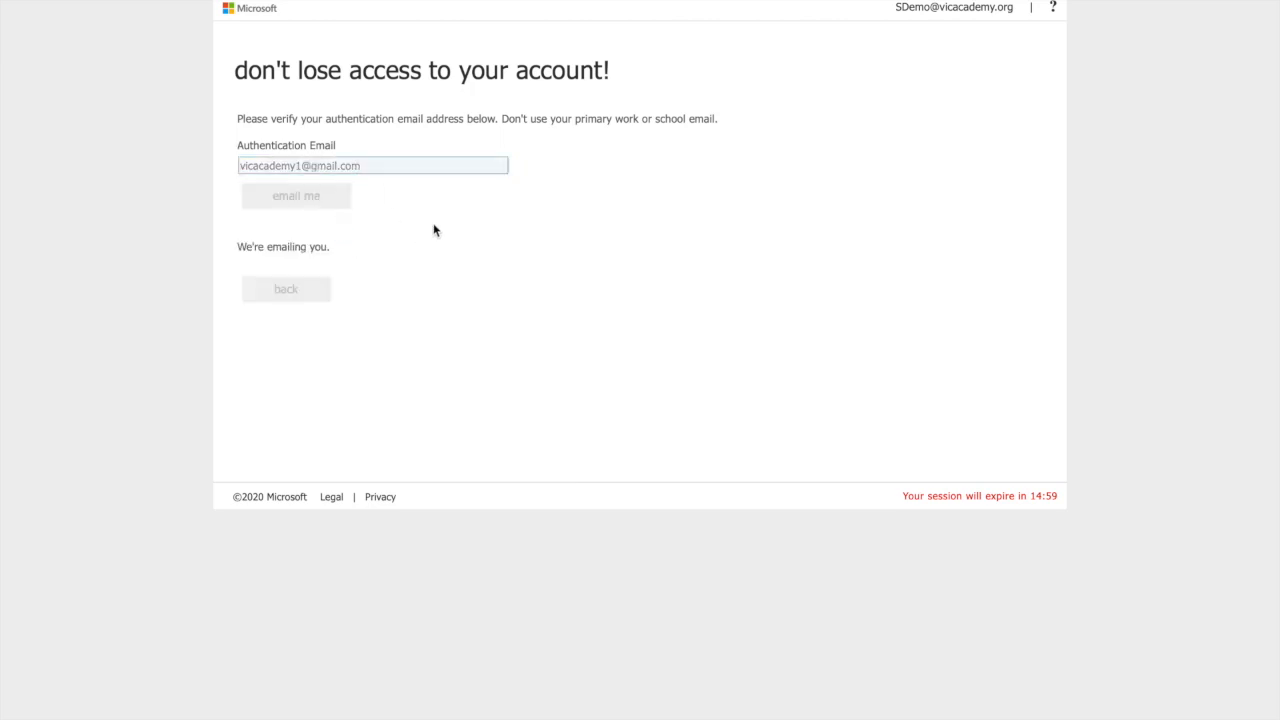
click(296, 195)
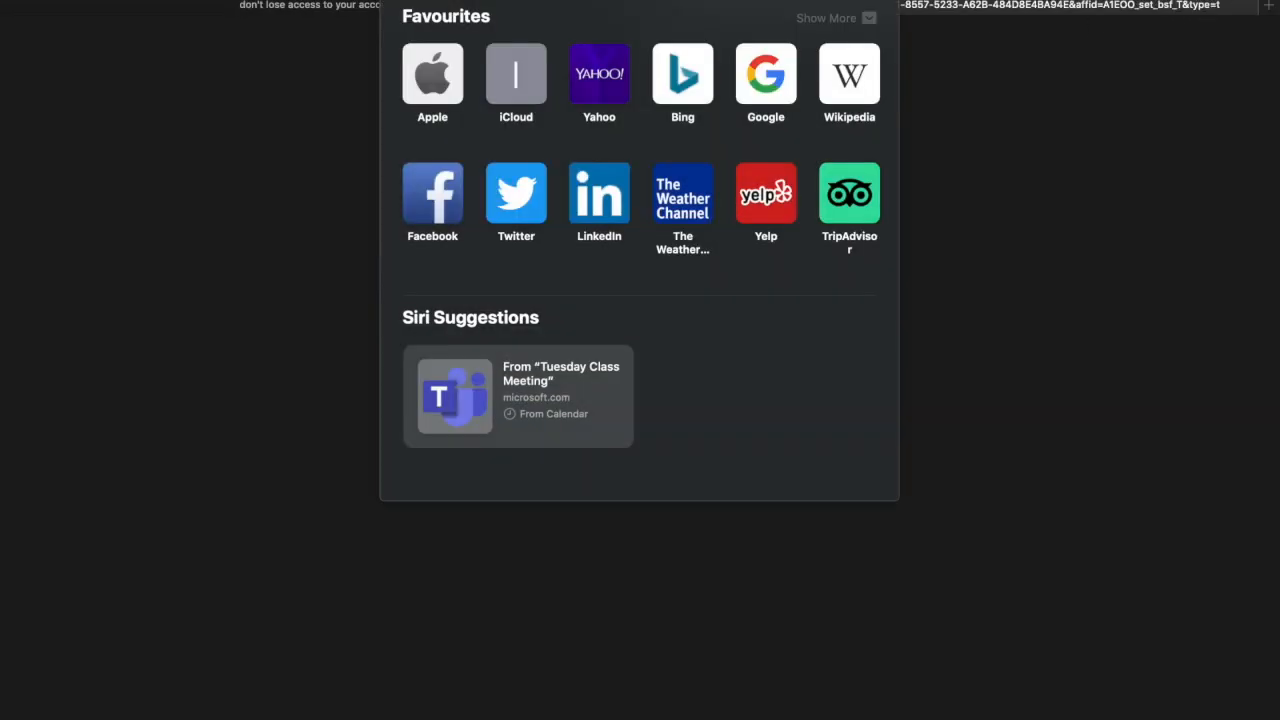
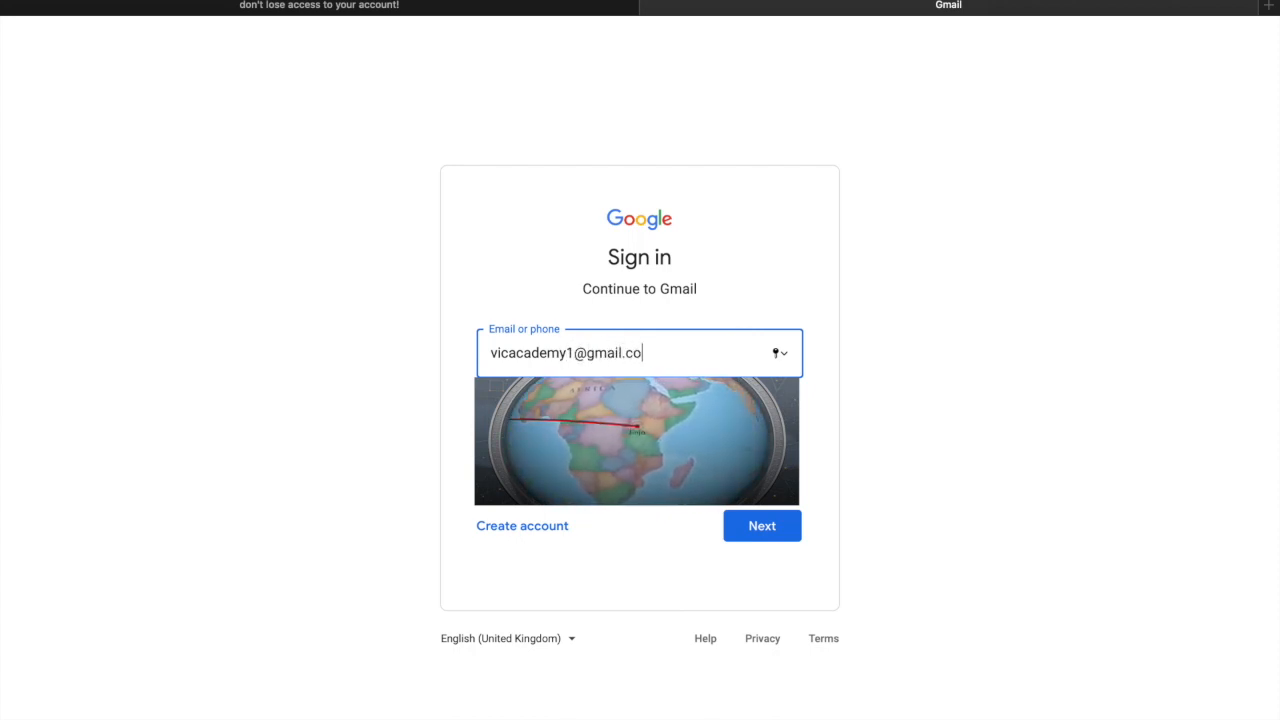
- Open Gmail in a new tab and sign in with the personal Gmail address and password
click(761, 525)
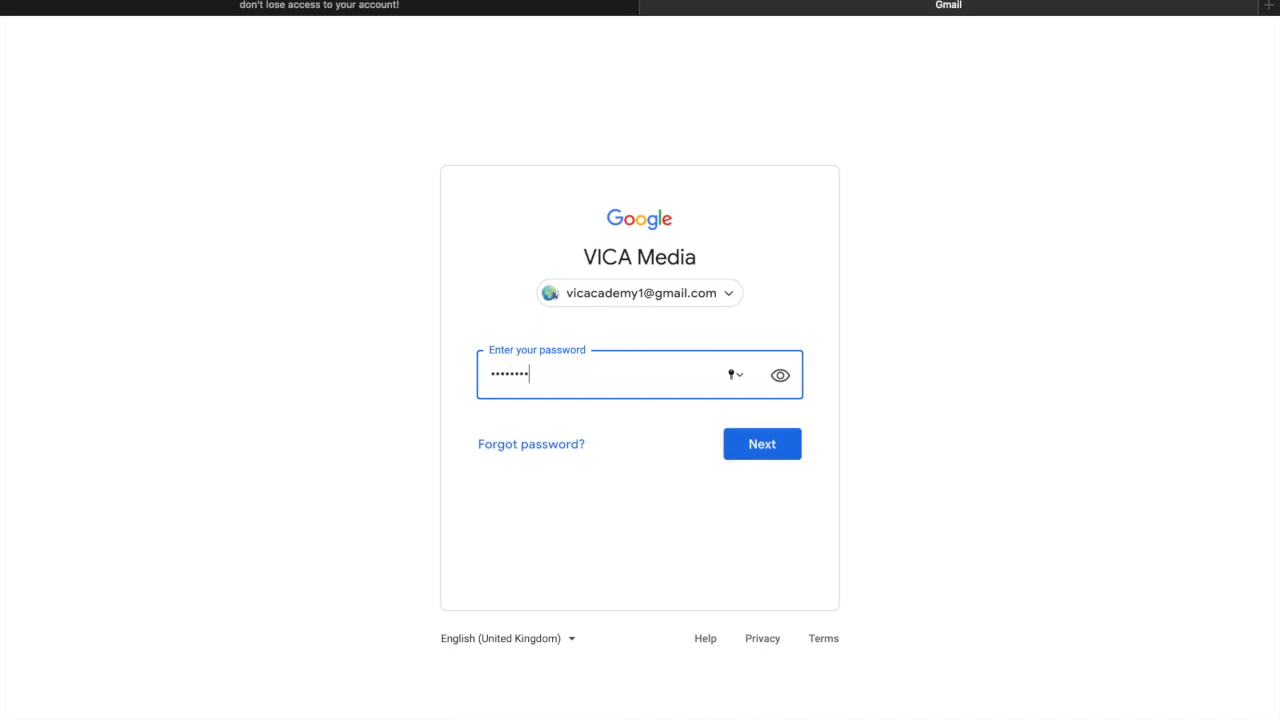
click(761, 443)
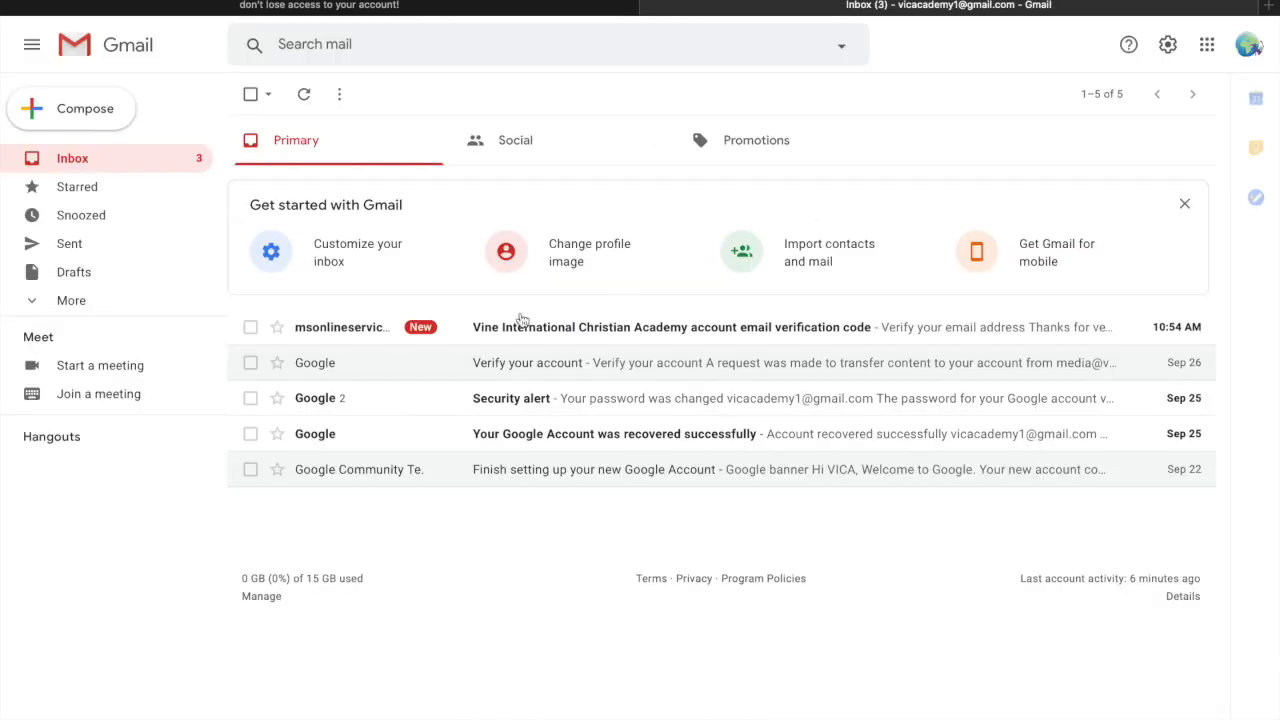
mouse_move(345, 330)
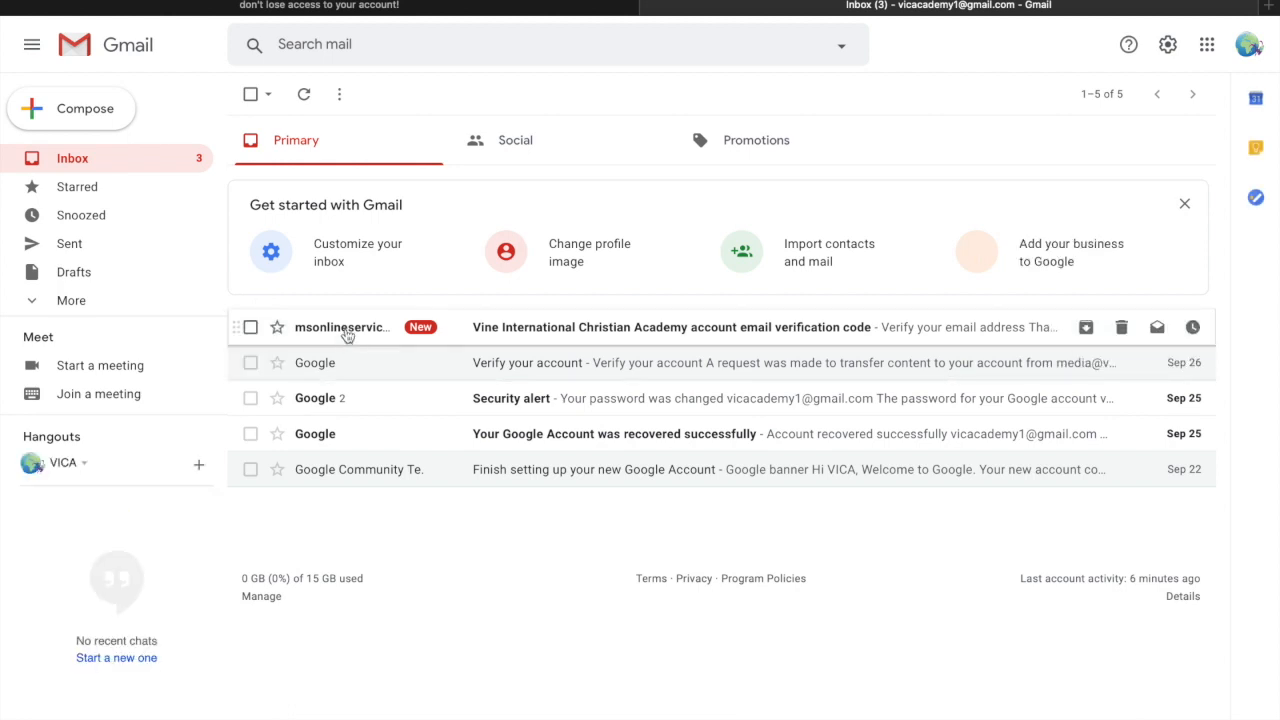
mouse_move(345, 327)
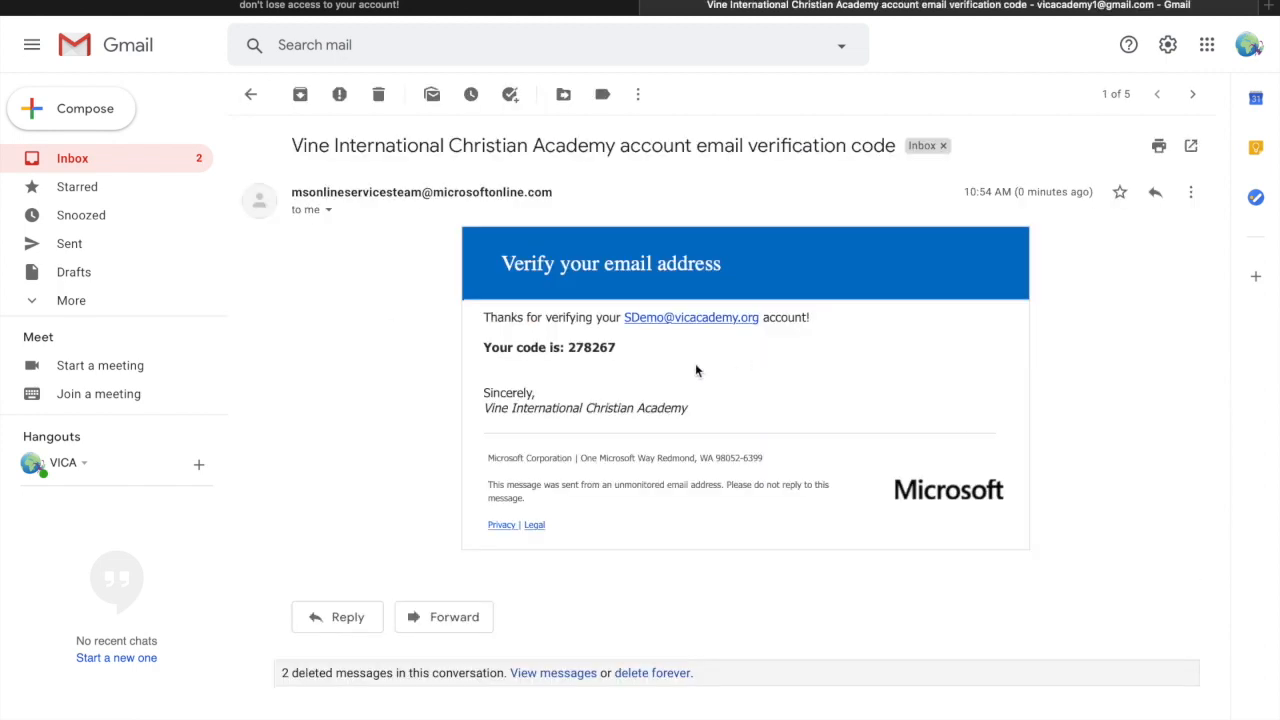
double_click(592, 347)
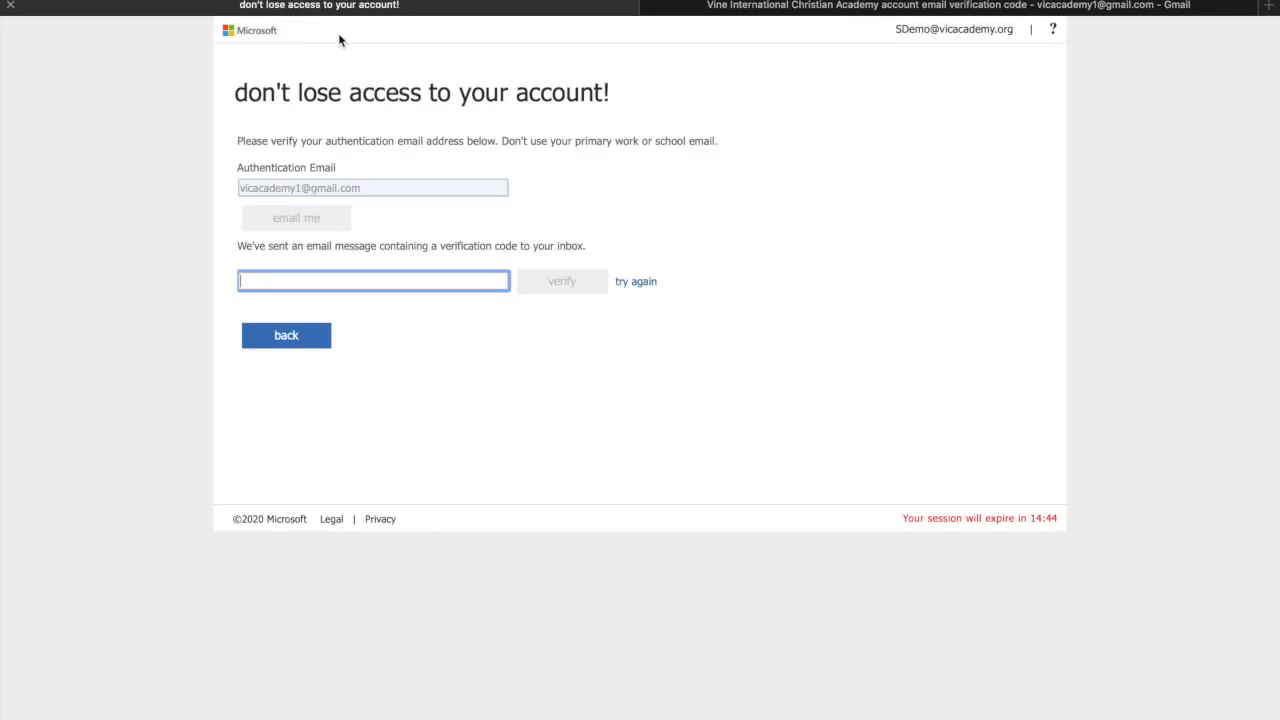
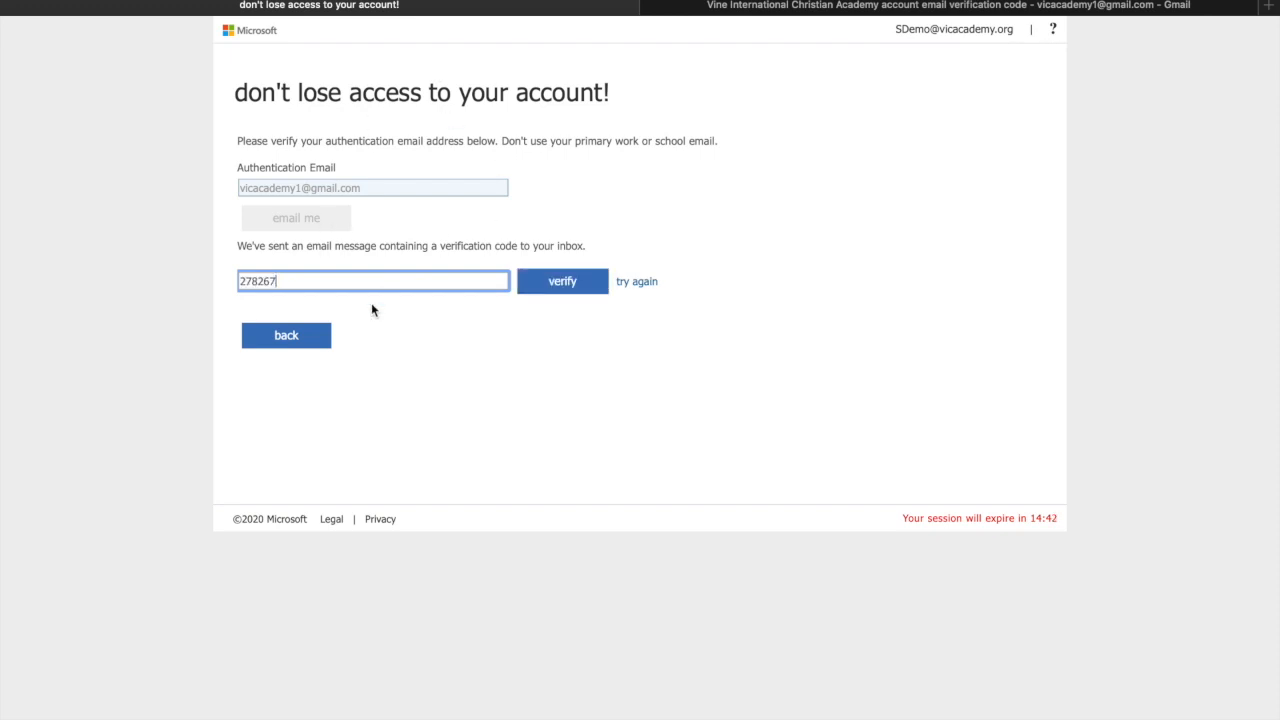
click(562, 281)
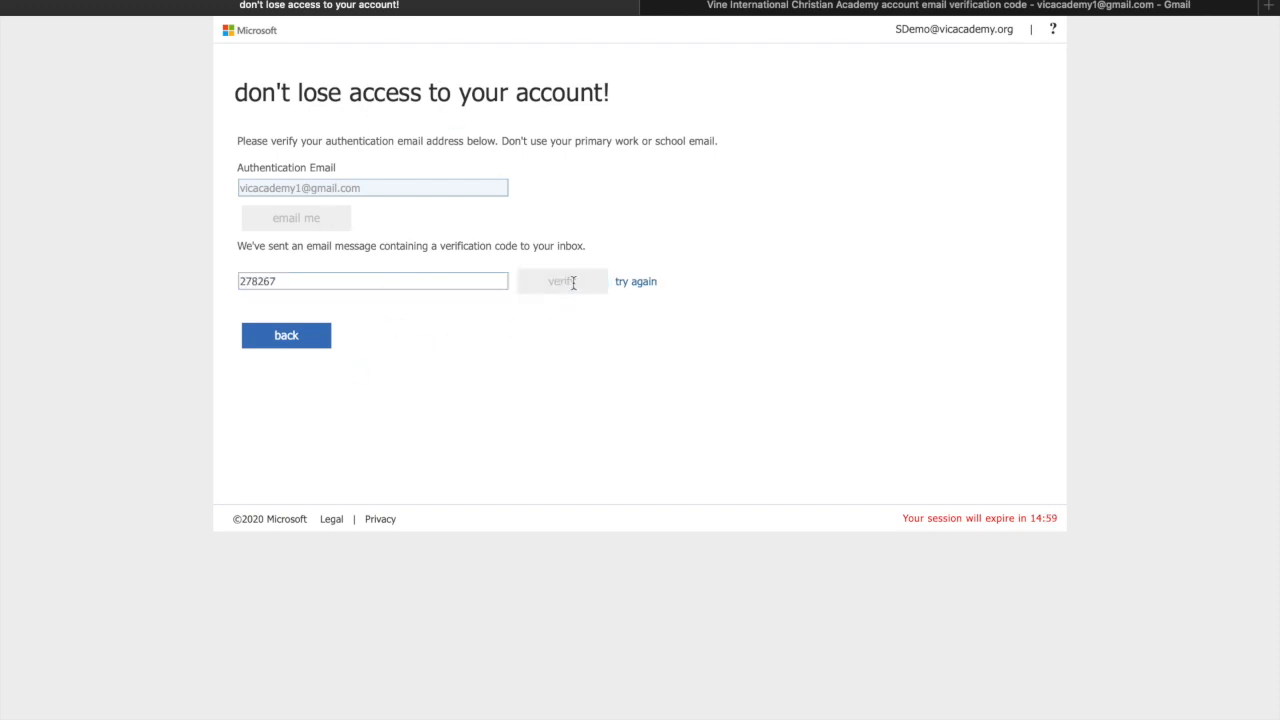
click(562, 281)
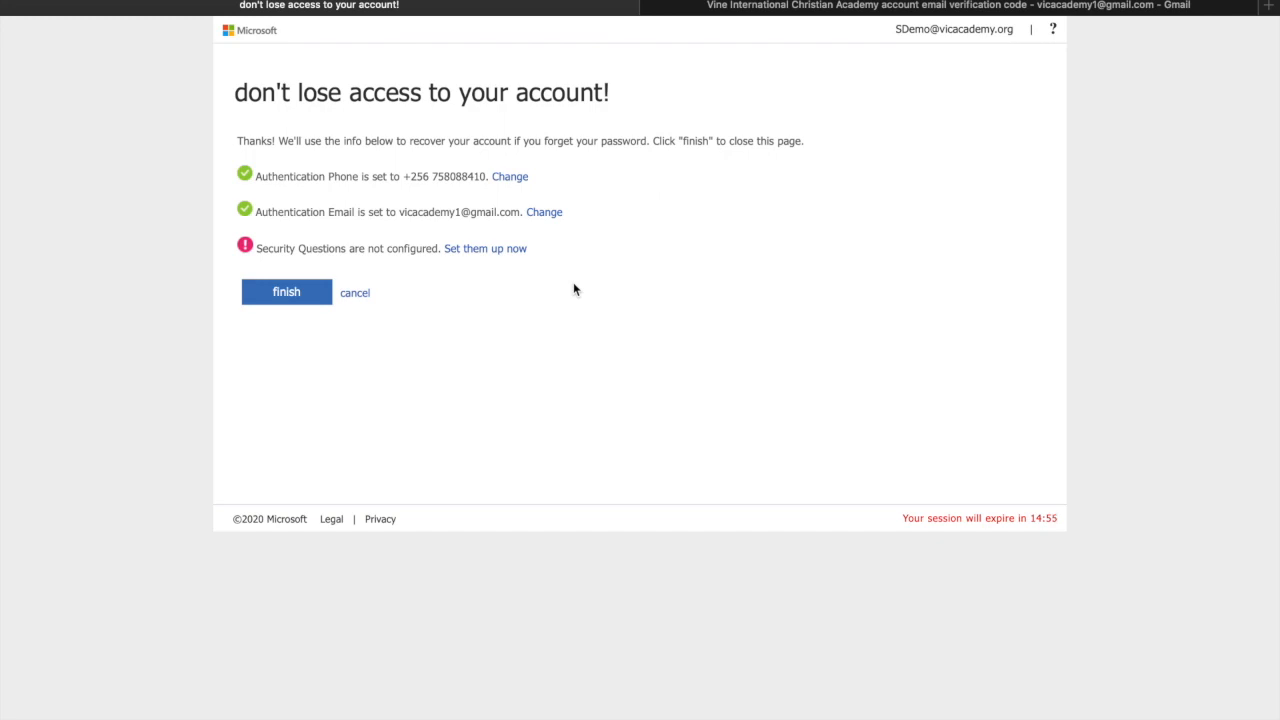
click(485, 248)
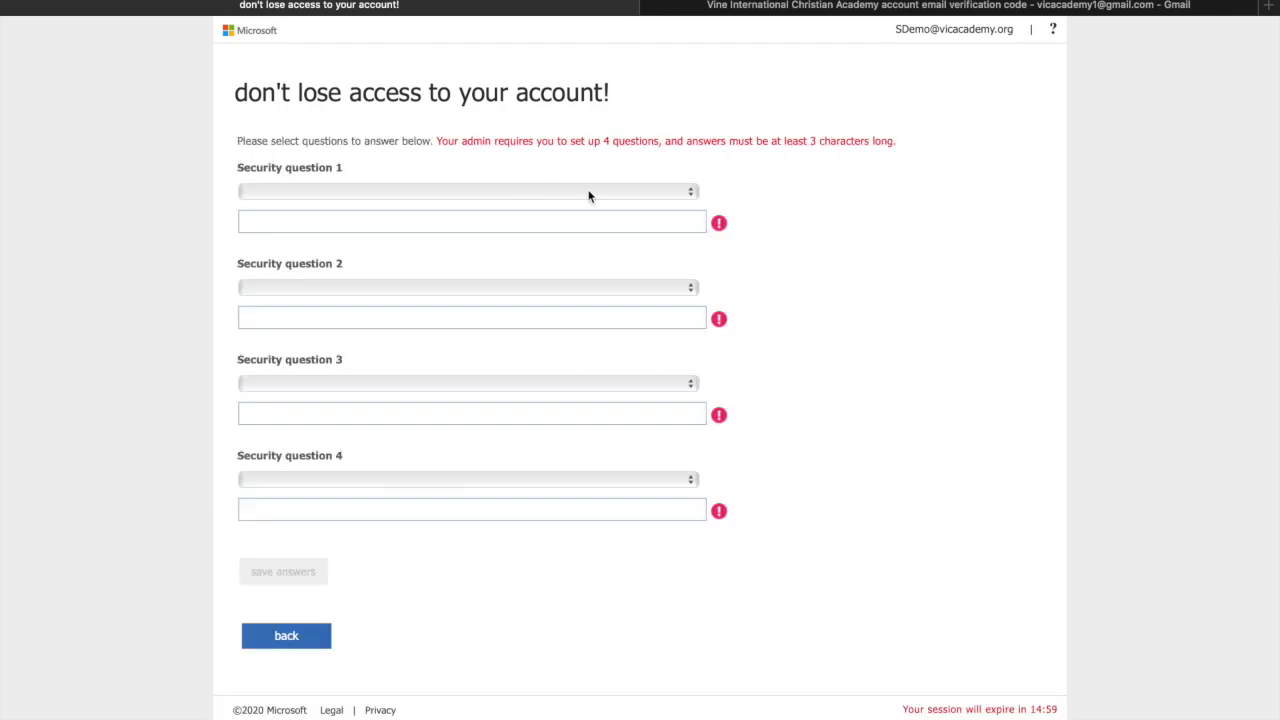
click(465, 191)
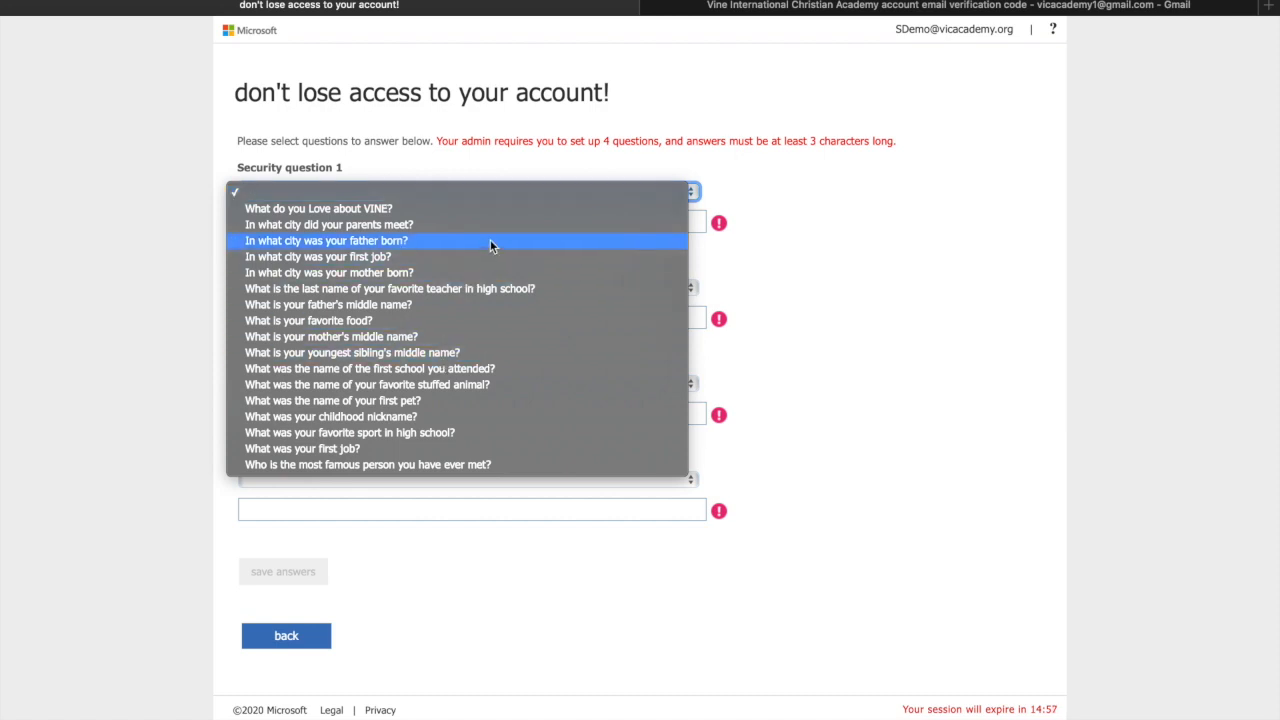
click(318, 208)
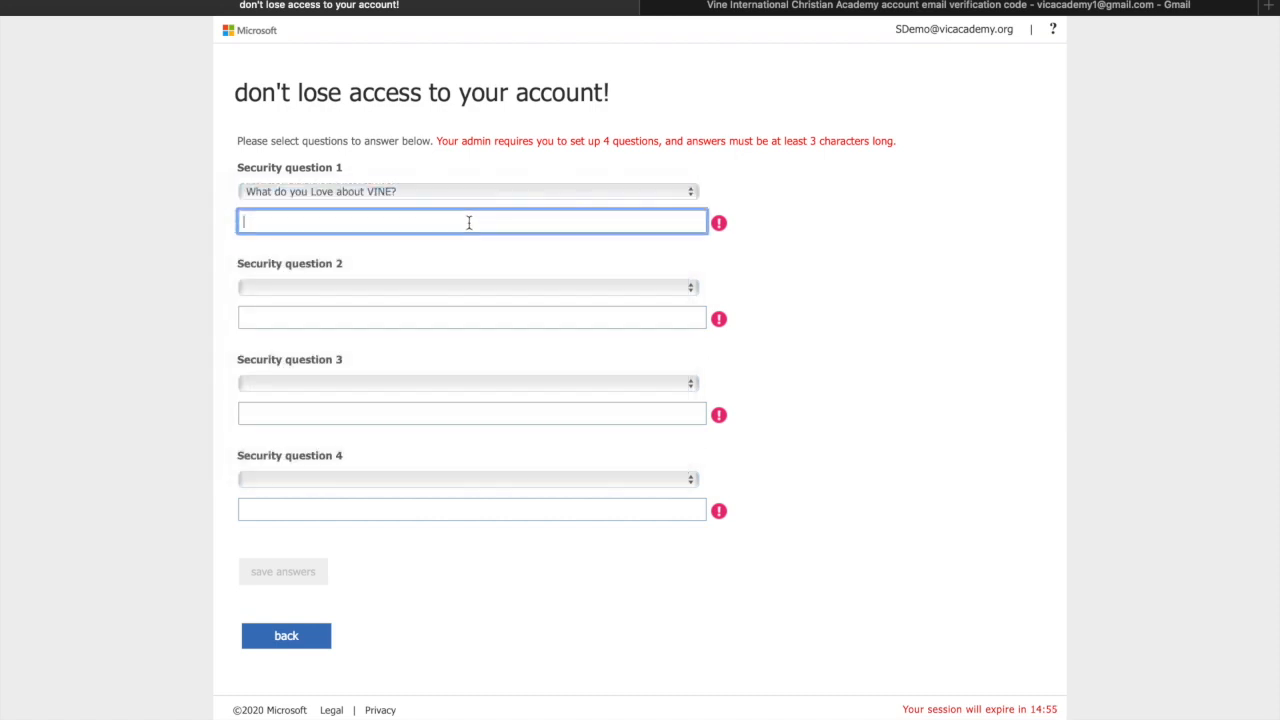
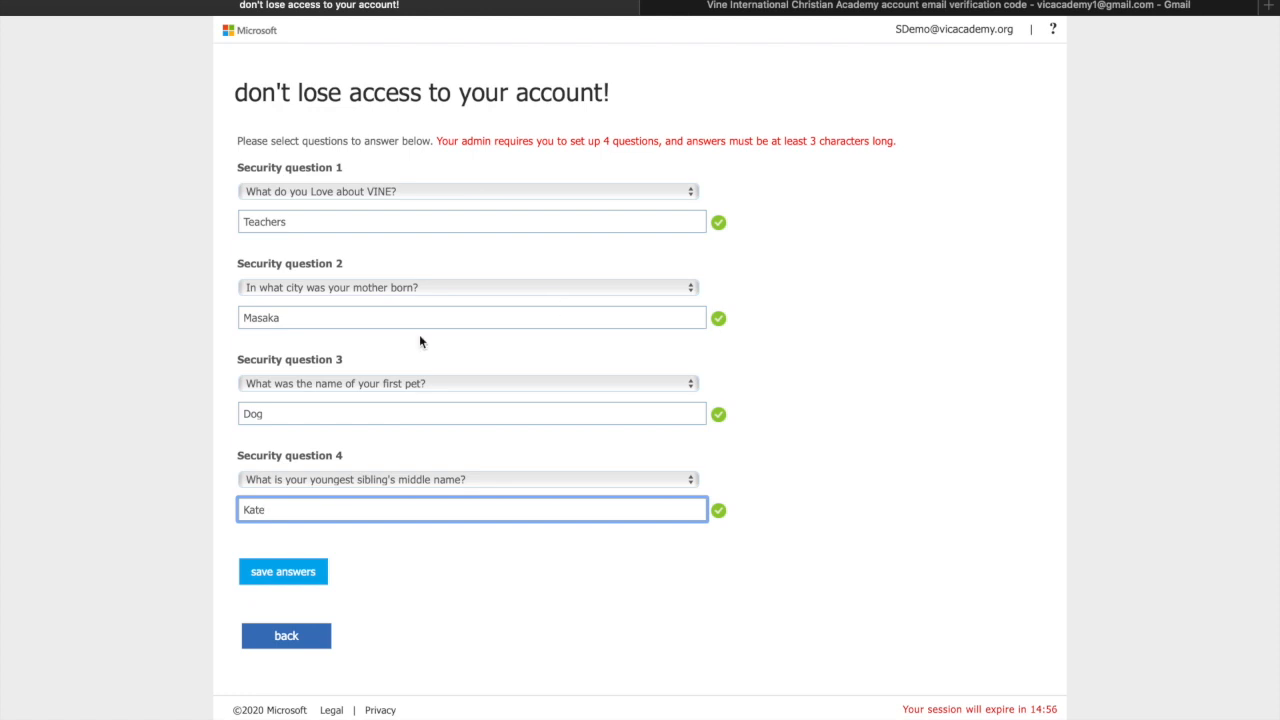
mouse_move(465, 305)
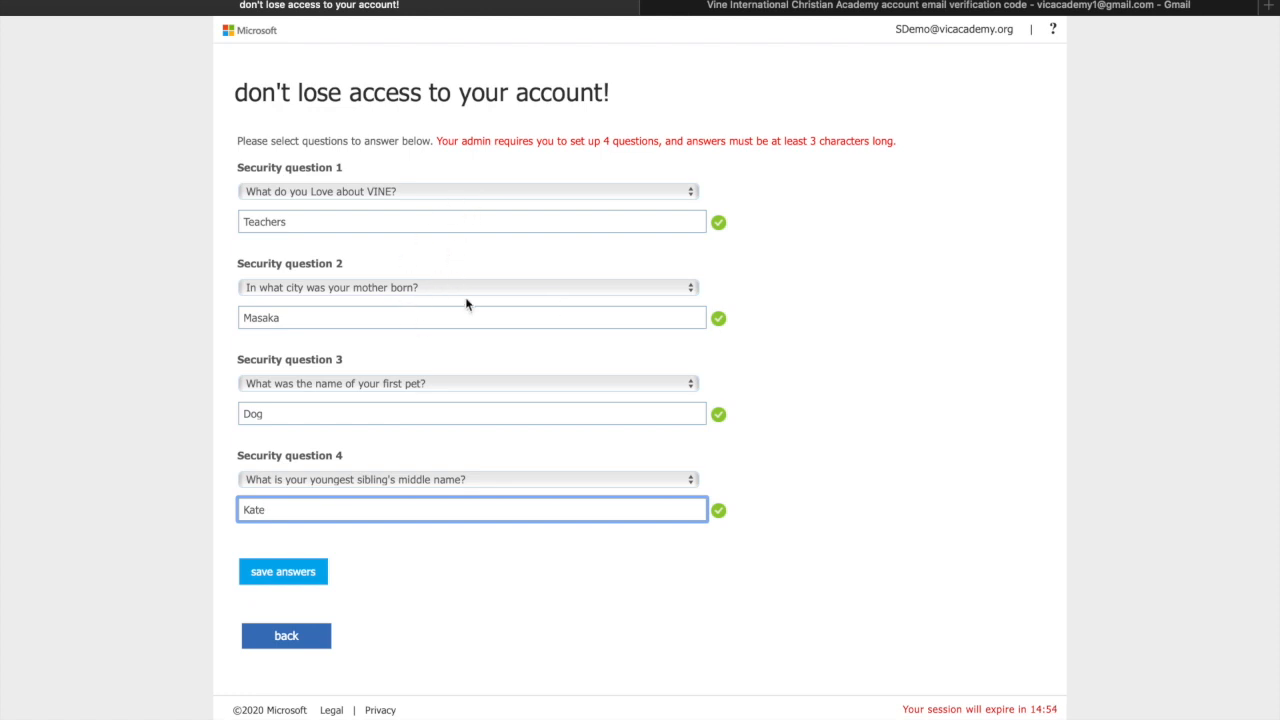
mouse_move(486, 185)
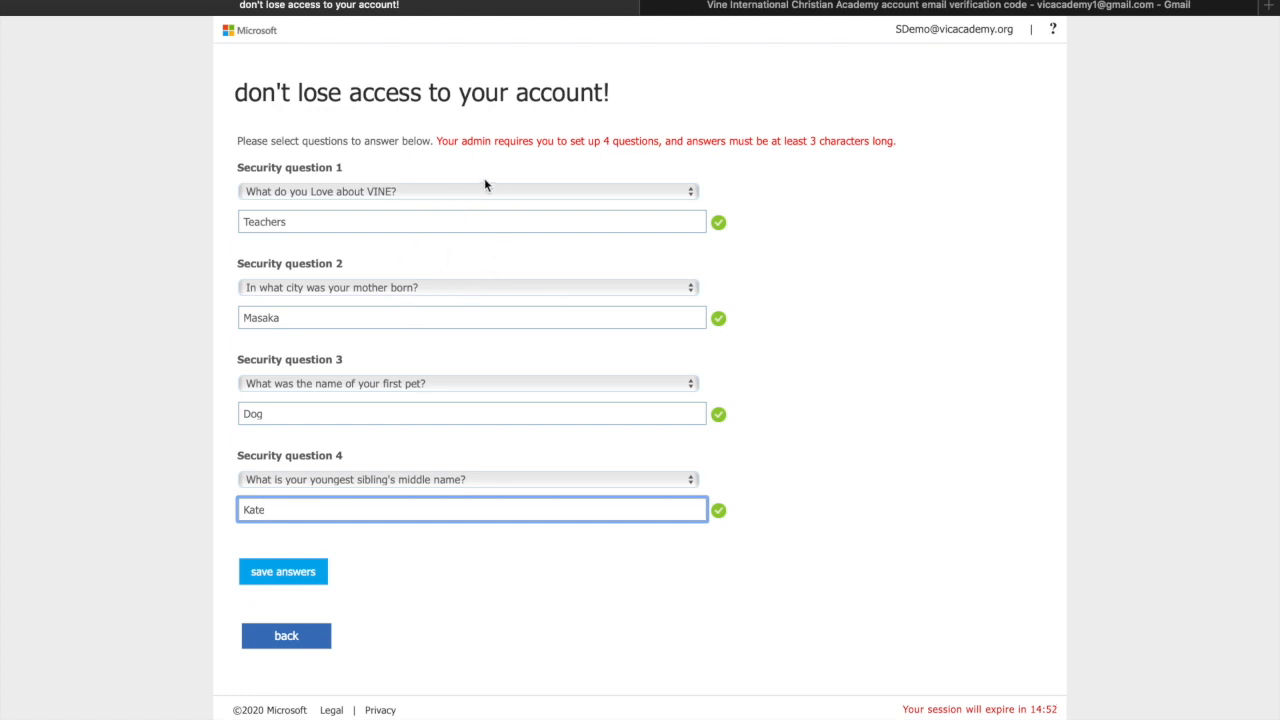
mouse_move(561, 312)
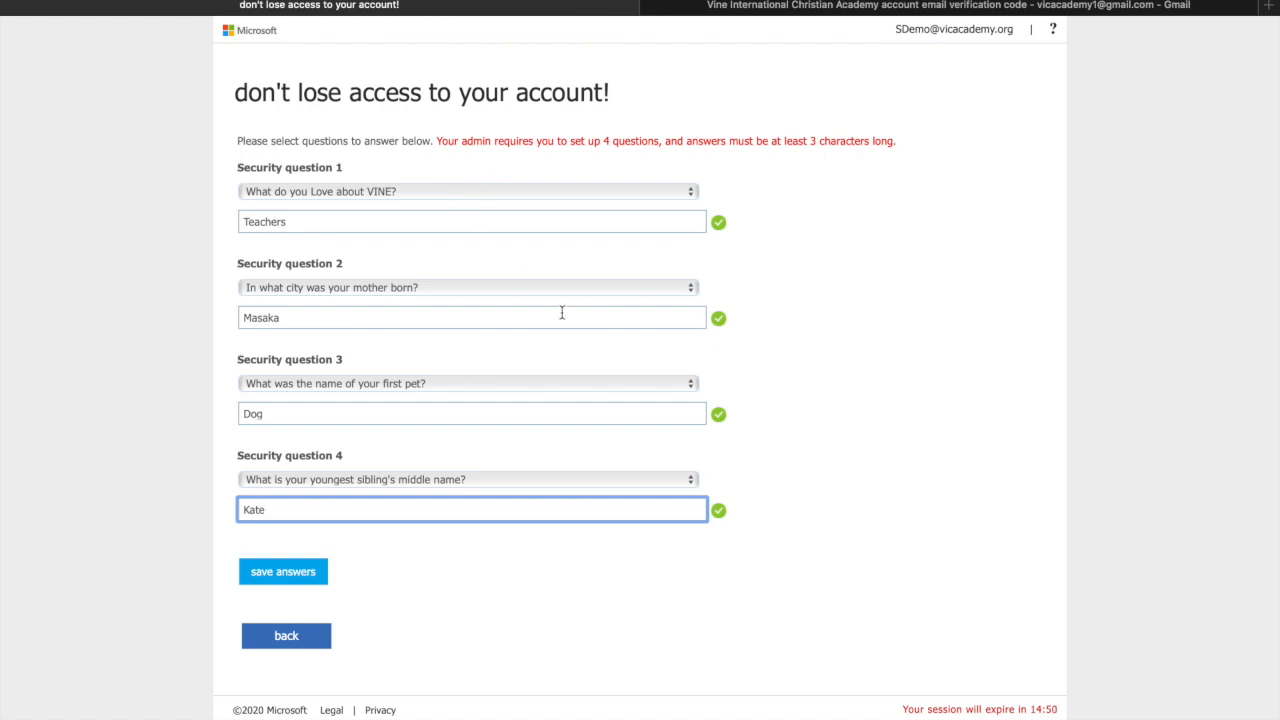
click(283, 571)
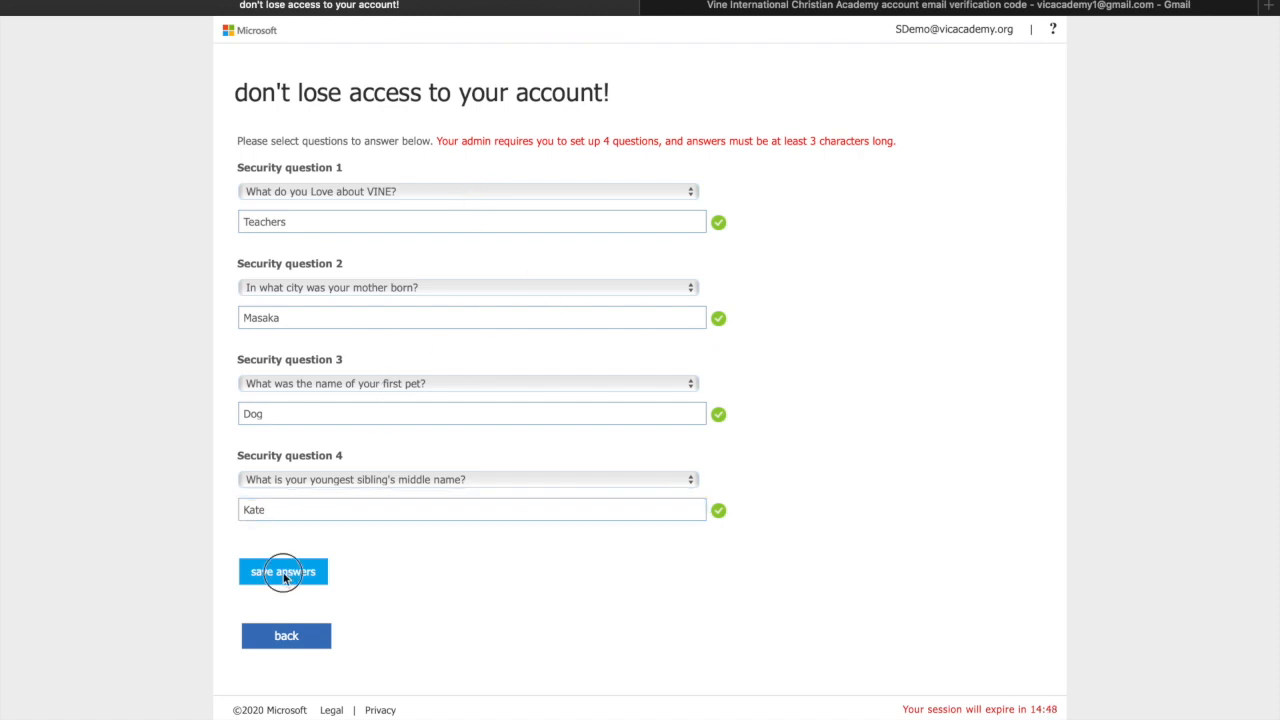
click(283, 571)
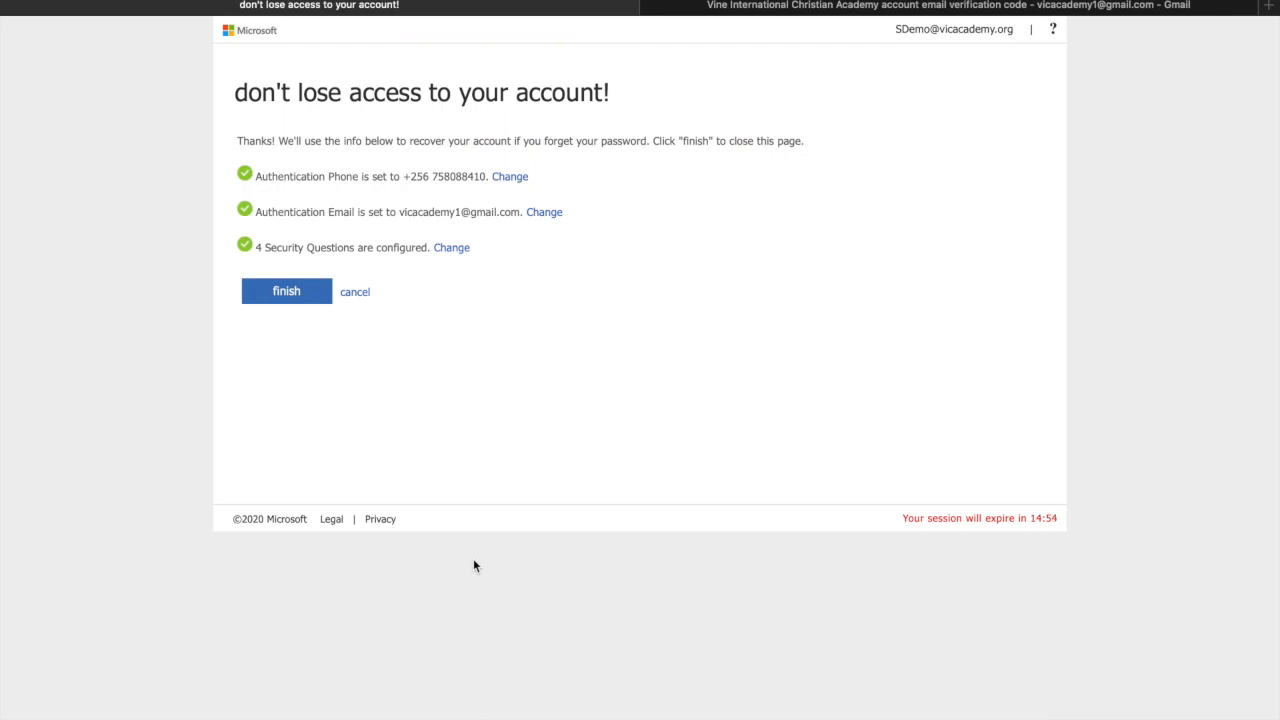
mouse_move(270, 197)
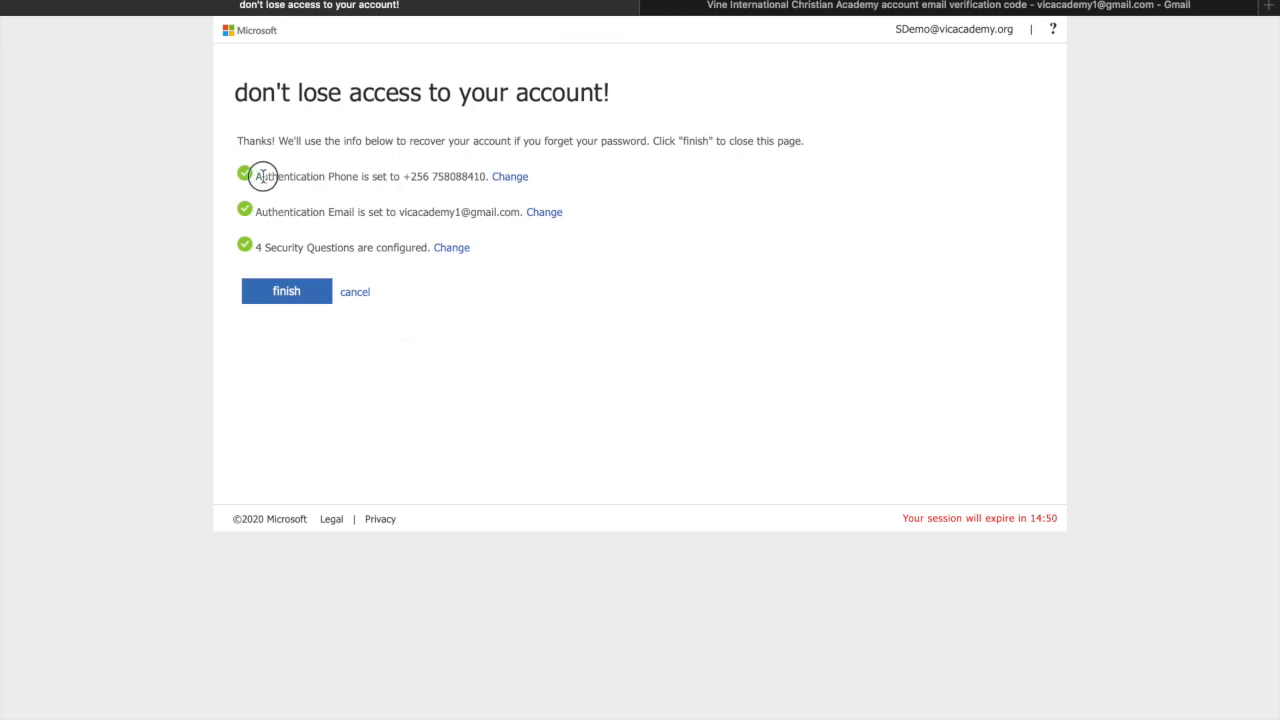
- Highlight the phone, email and security question lines, then finish the security info summary
drag(256, 176, 486, 248)
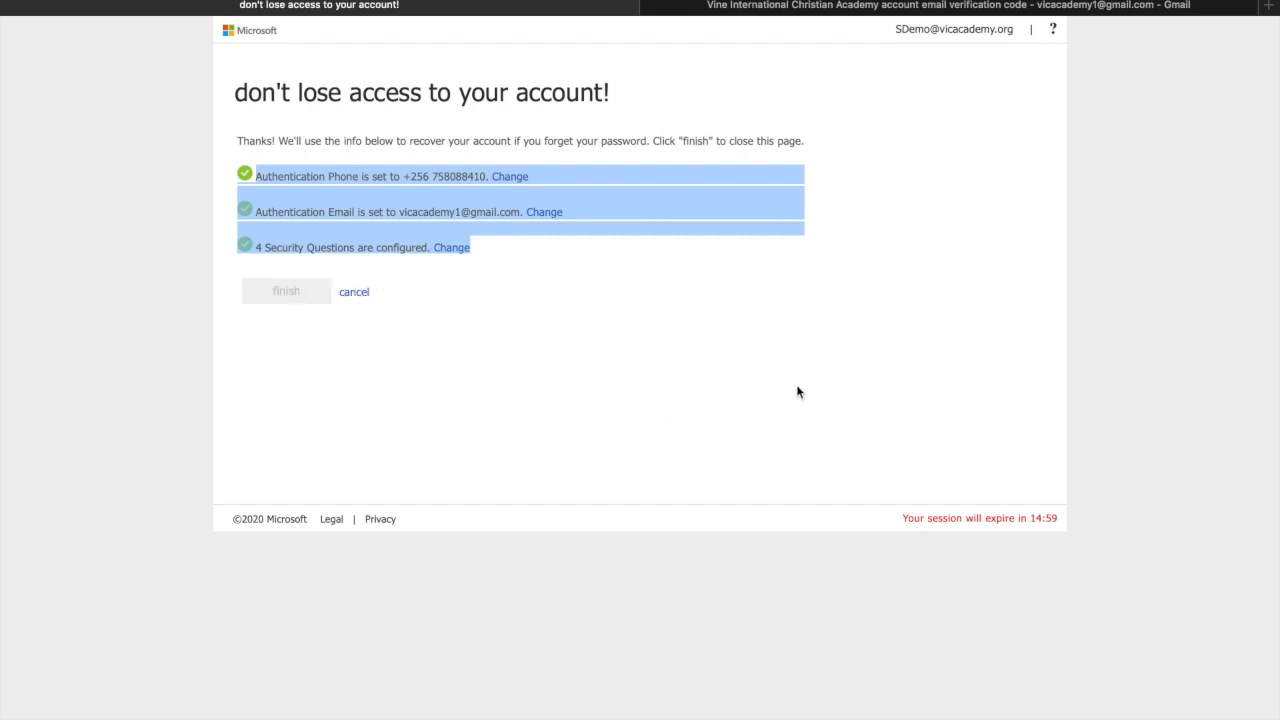
click(286, 291)
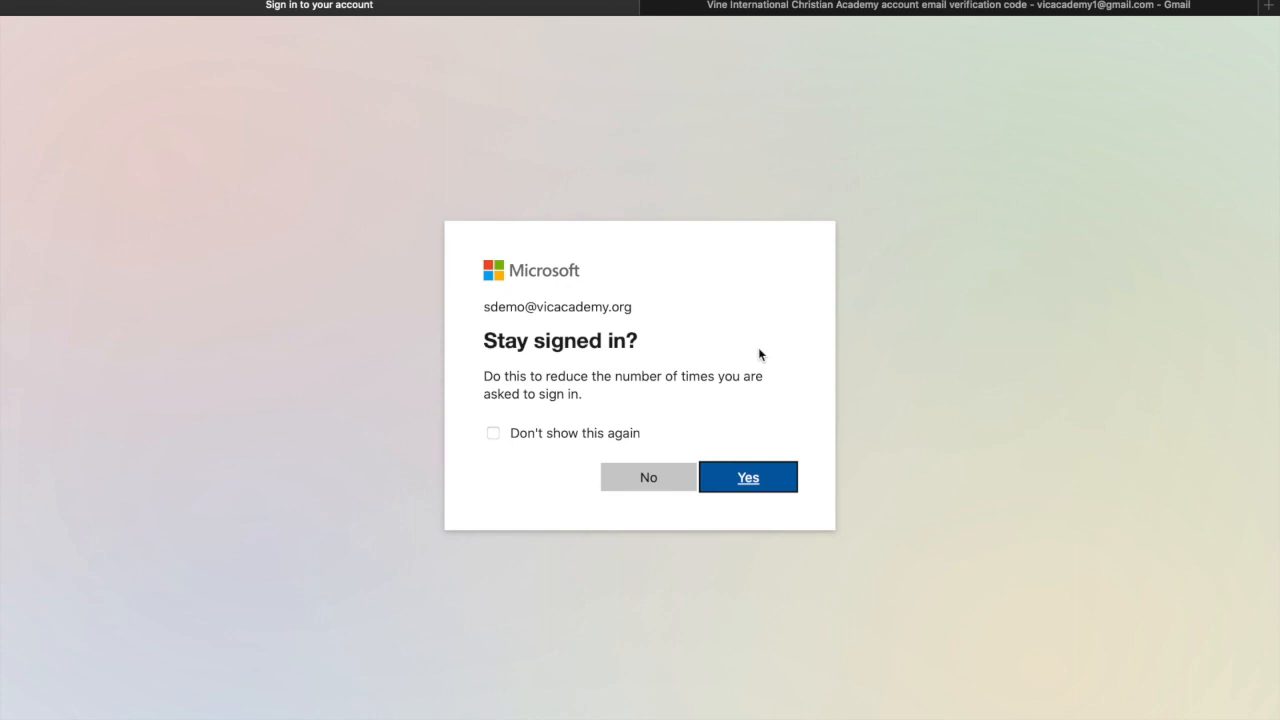
mouse_move(678, 271)
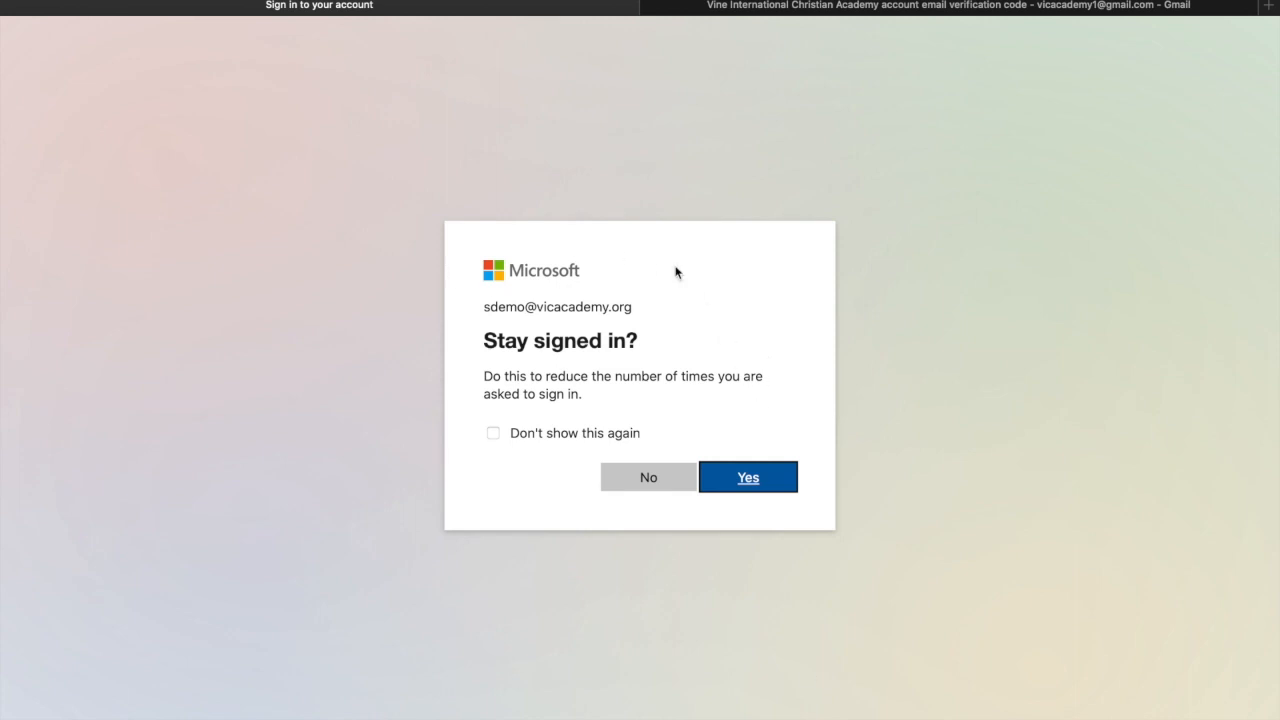
mouse_move(510, 383)
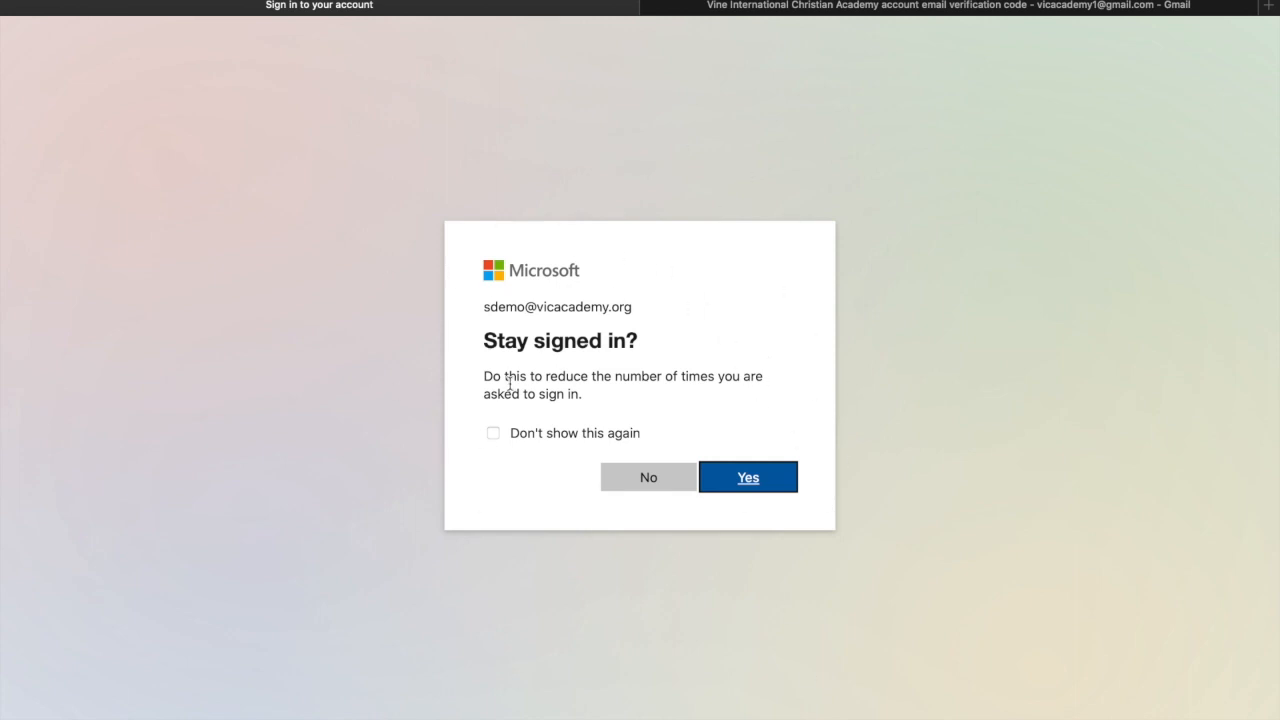
- Turn on 'Don't show this again' and choose Yes to stay signed in
click(492, 433)
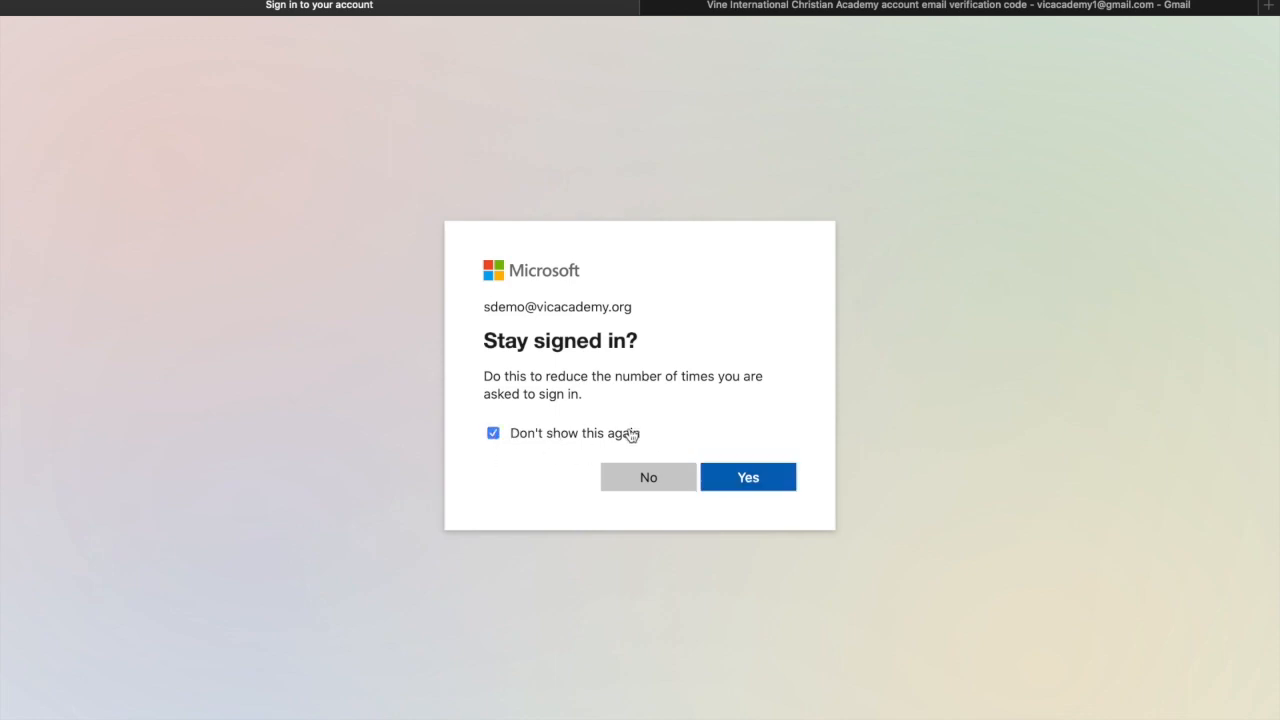
click(747, 476)
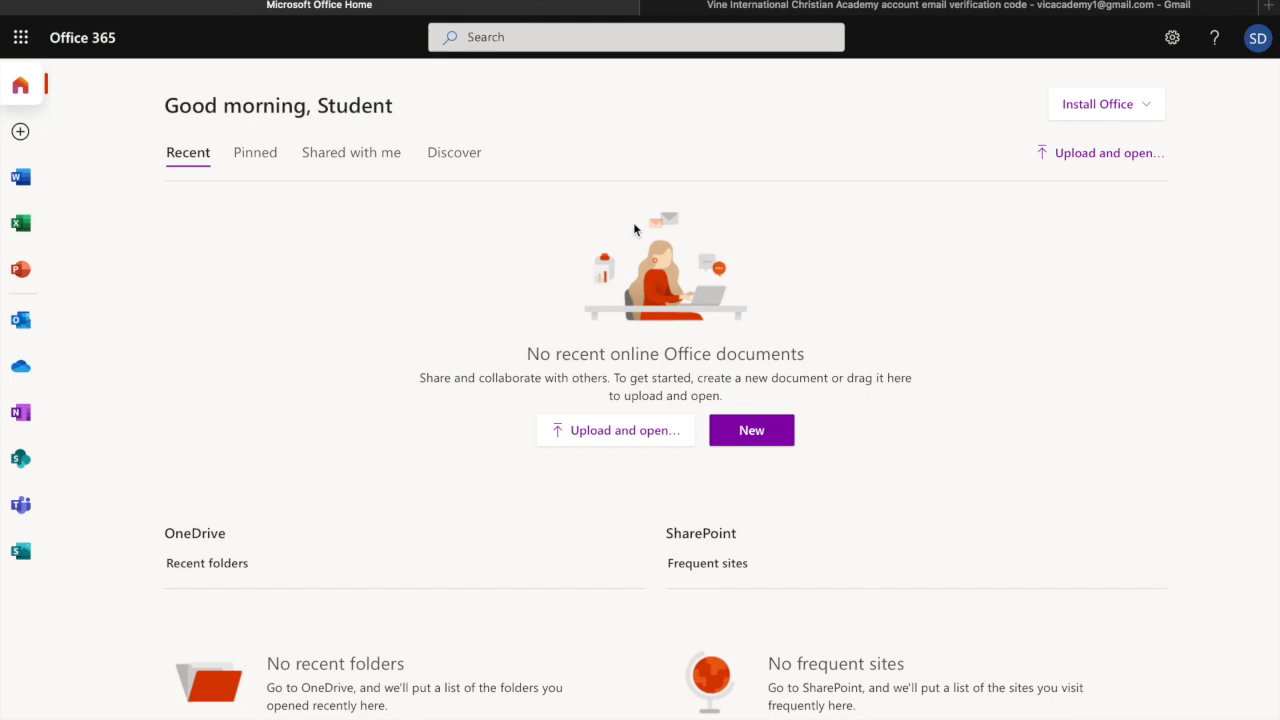
mouse_move(530, 128)
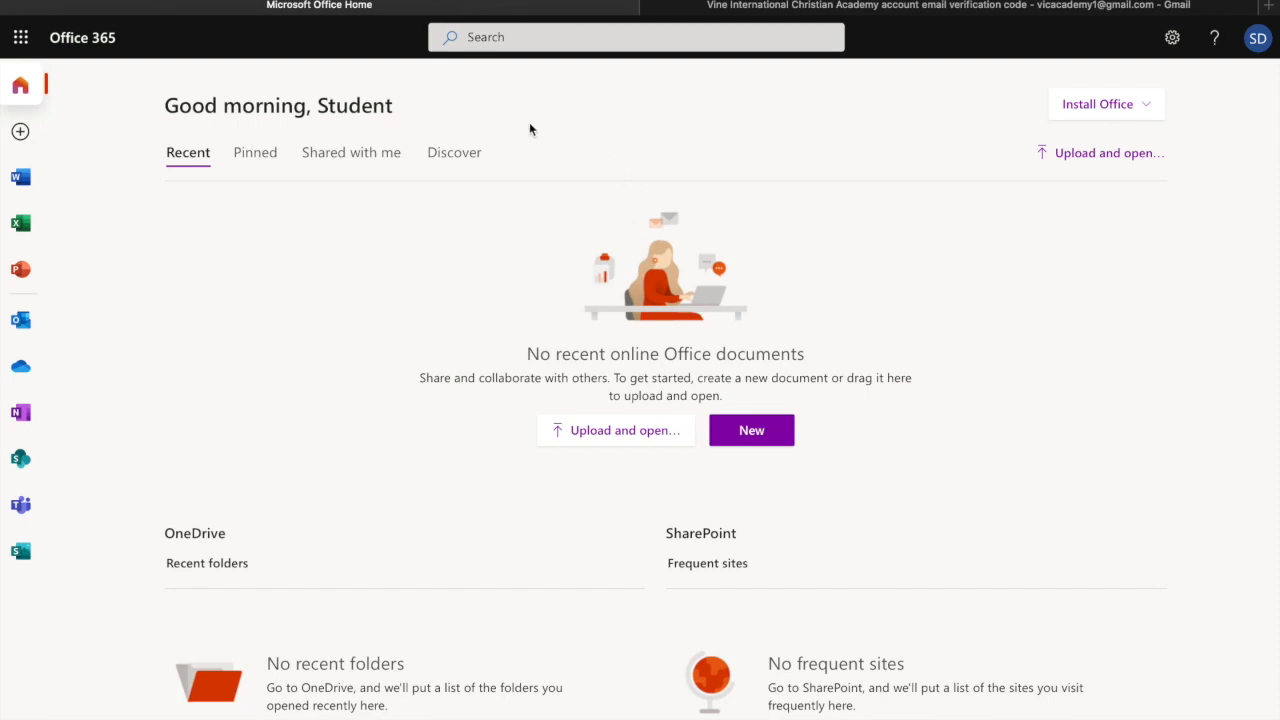
mouse_move(416, 274)
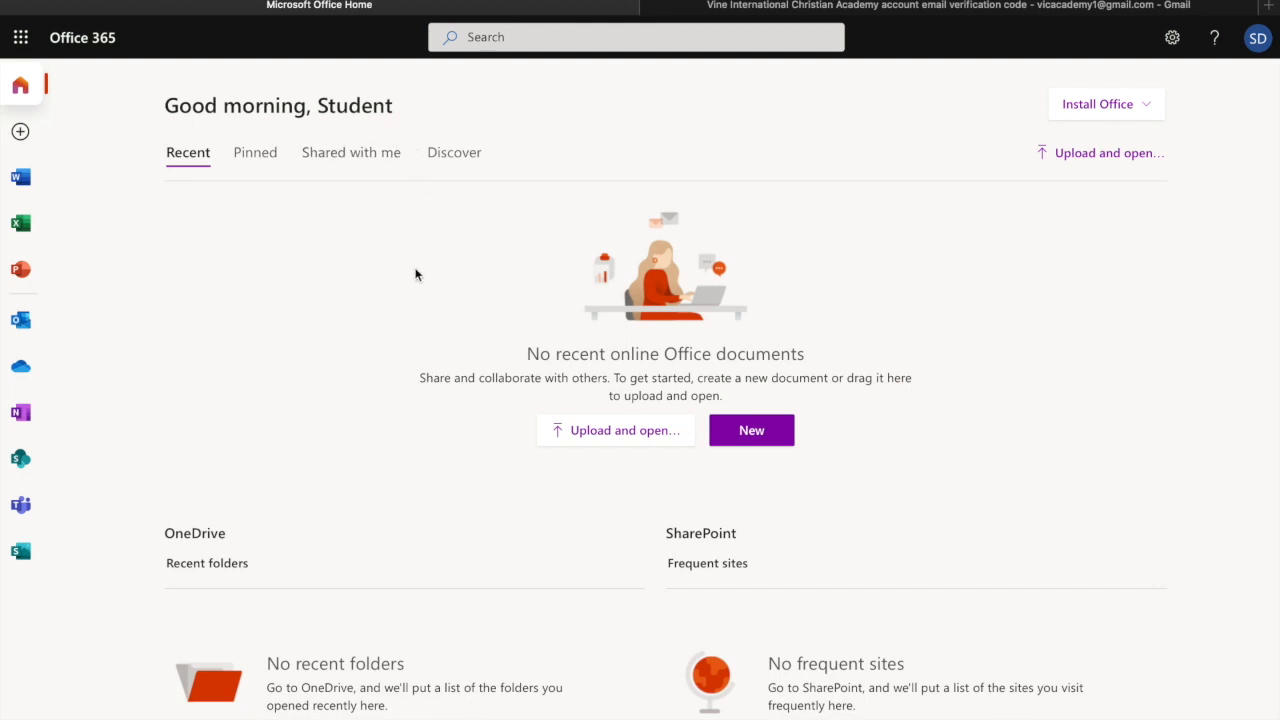
mouse_move(397, 269)
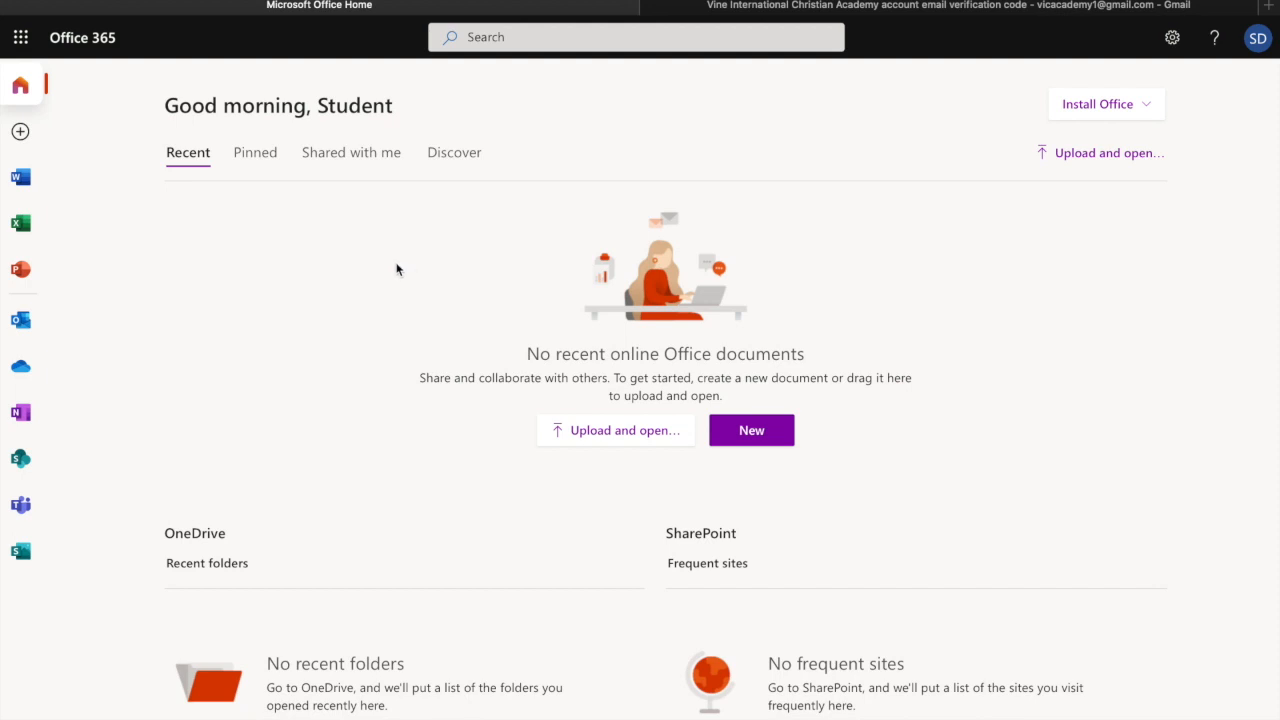
mouse_move(7, 712)
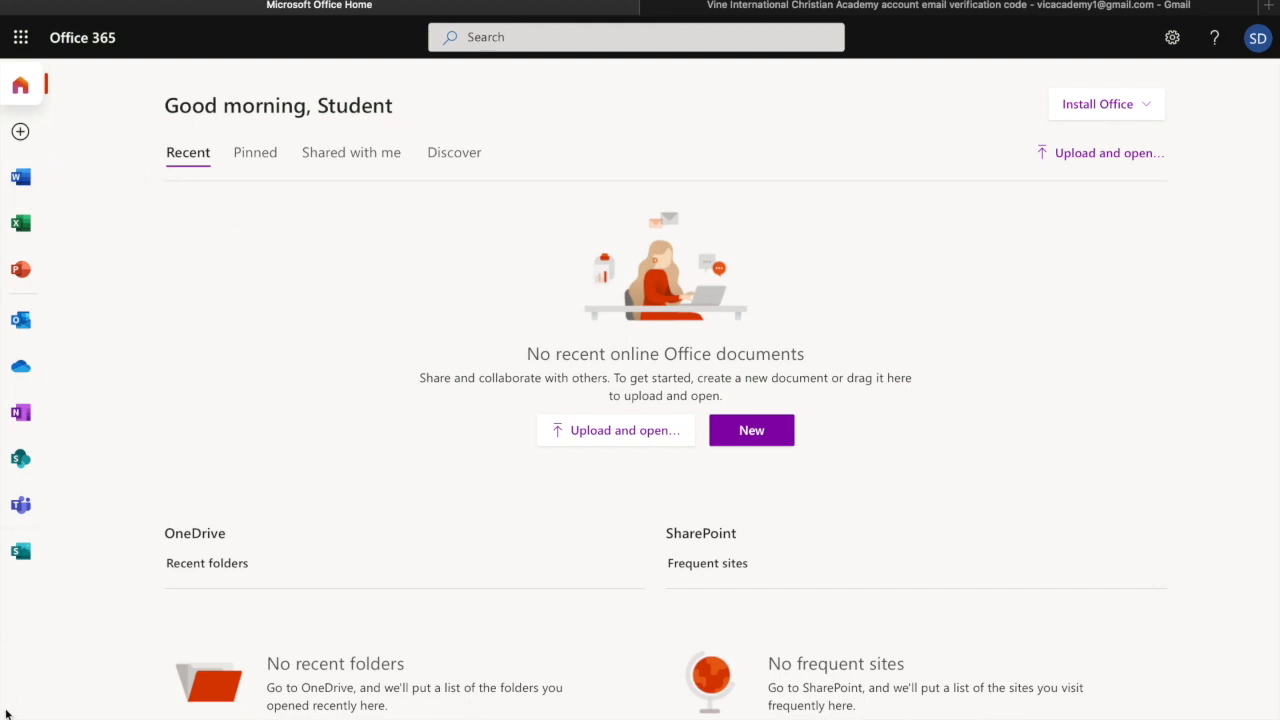
mouse_move(21, 85)
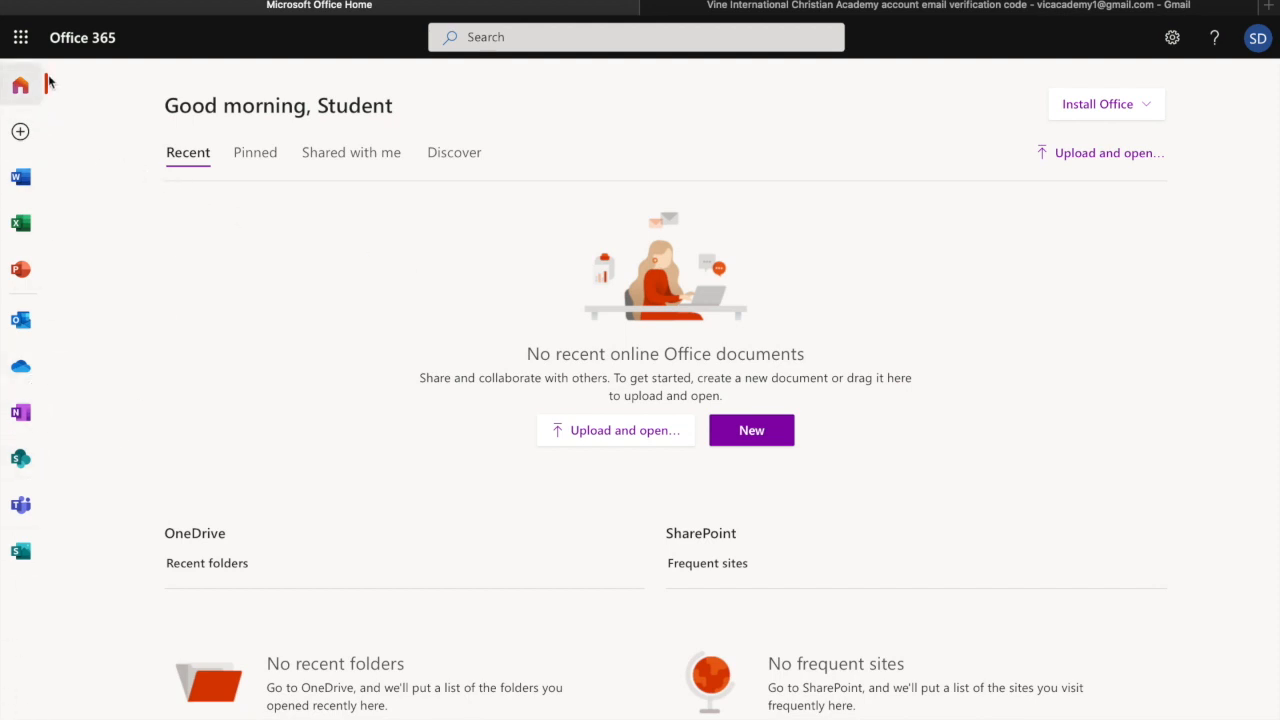
mouse_move(37, 415)
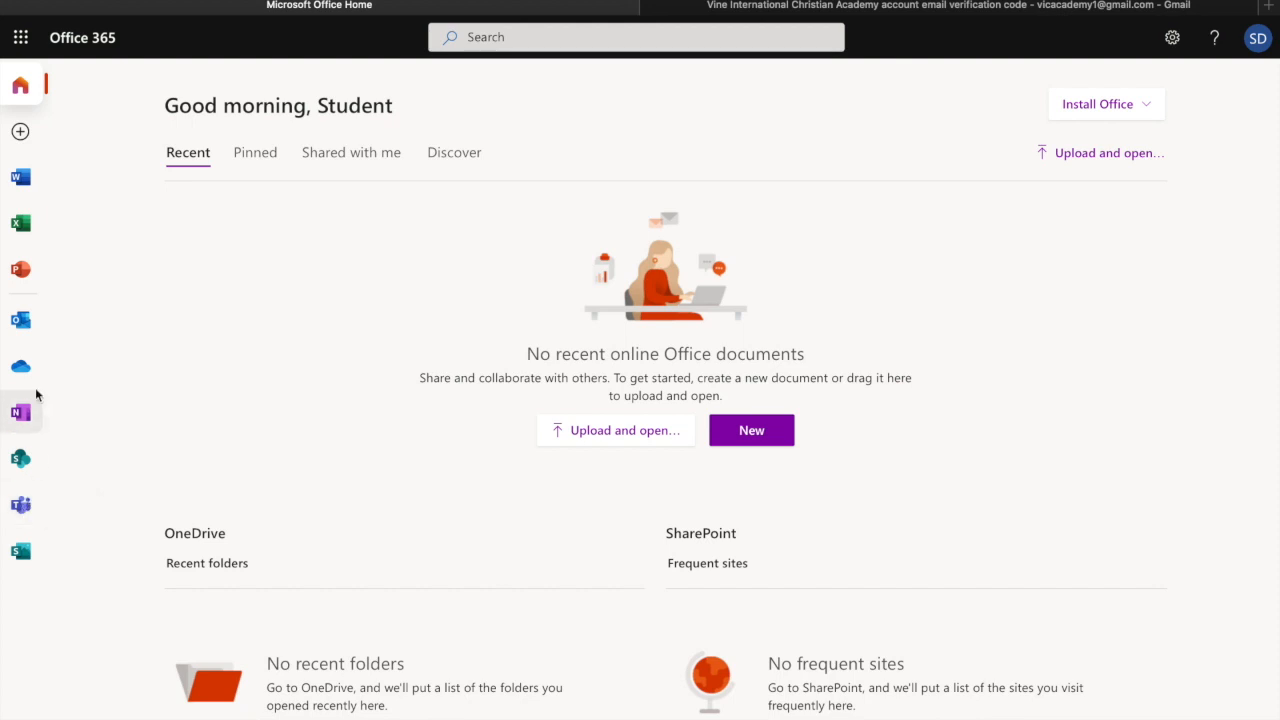
mouse_move(21, 319)
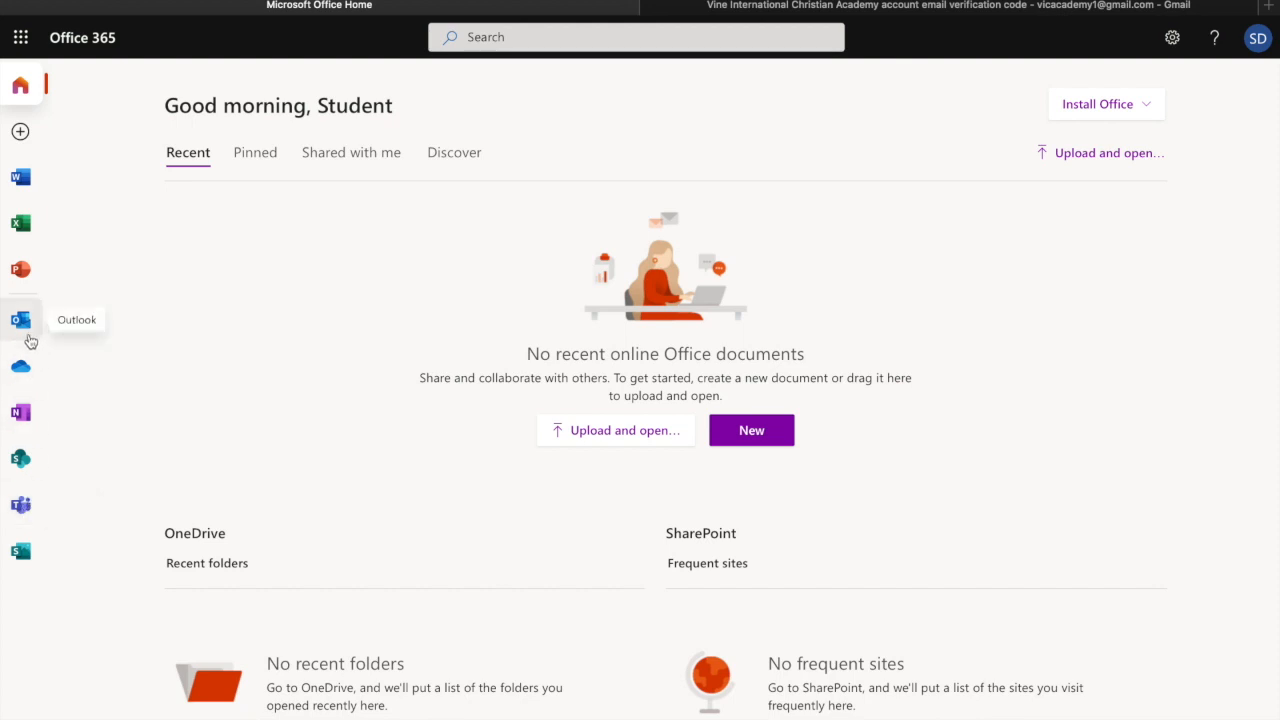
mouse_move(1257, 38)
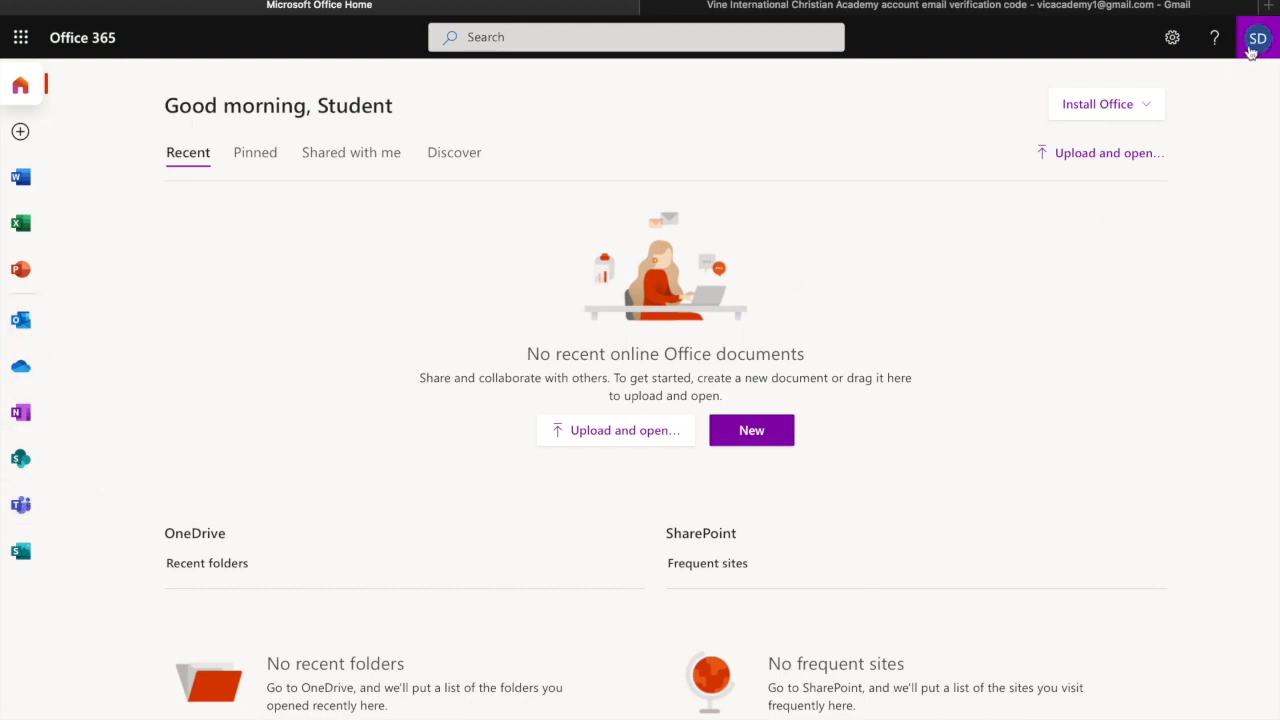
mouse_move(1207, 103)
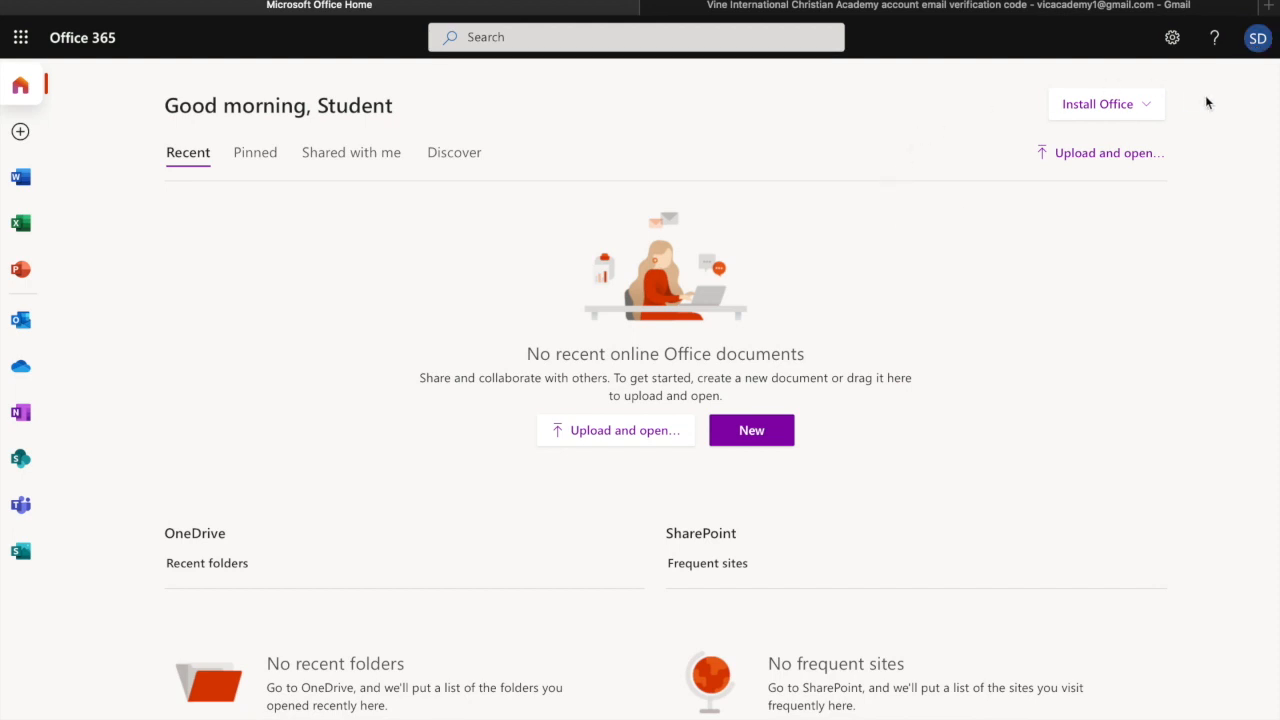
mouse_move(813, 186)
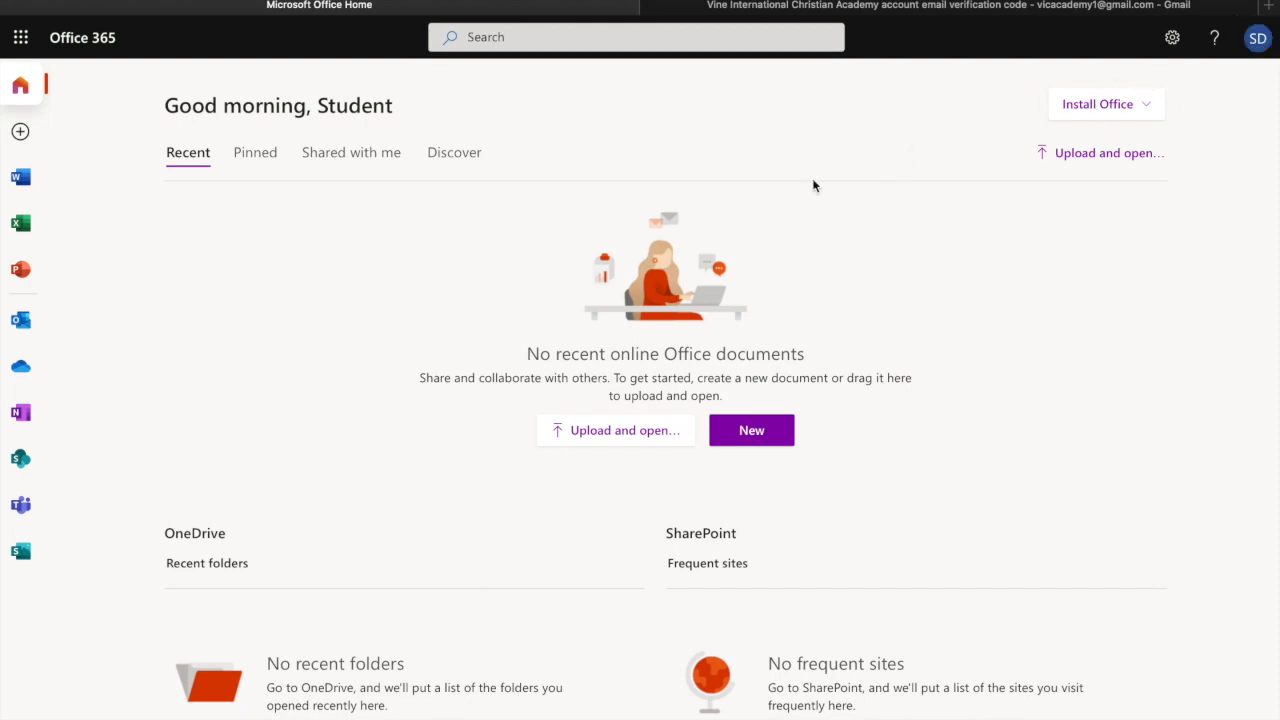
mouse_move(197, 339)
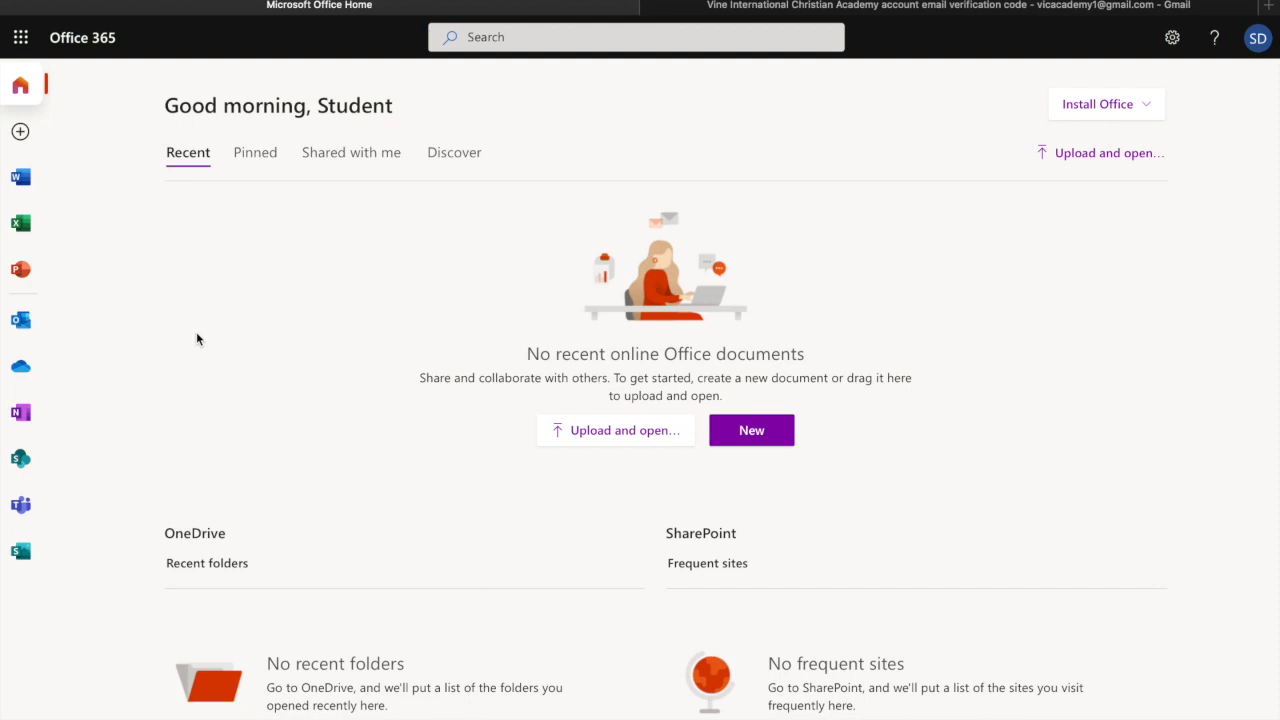